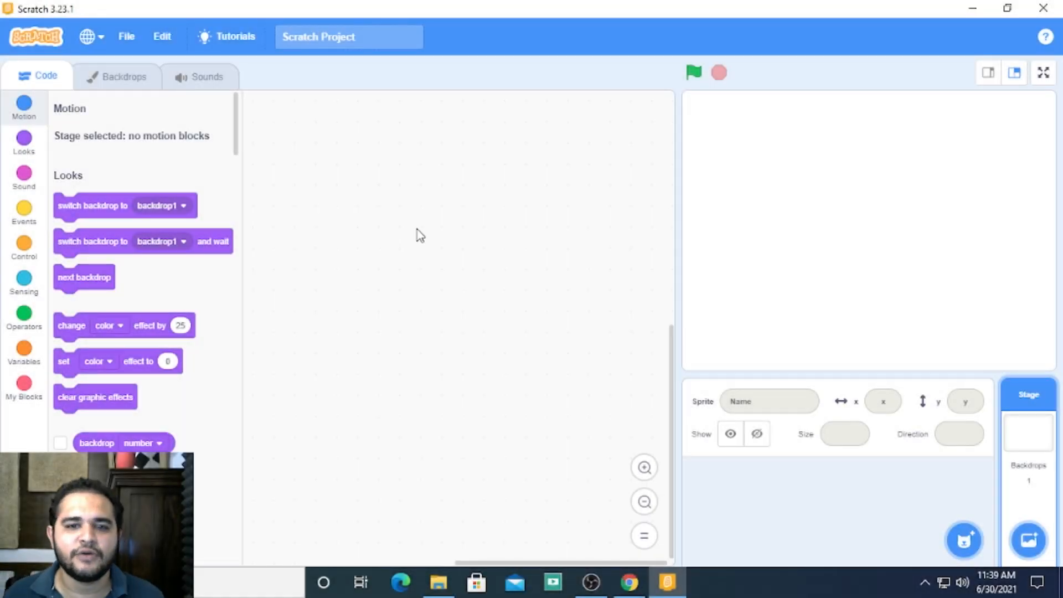
{"action": "mouse_move", "coordinate": [1054, 394]}
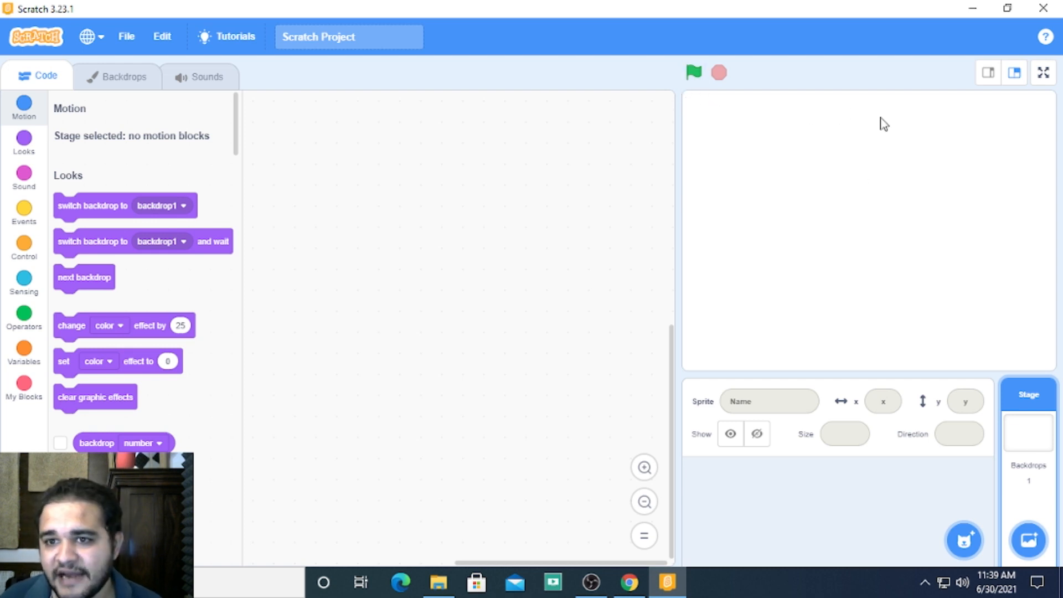
{"action": "mouse_move", "coordinate": [694, 368]}
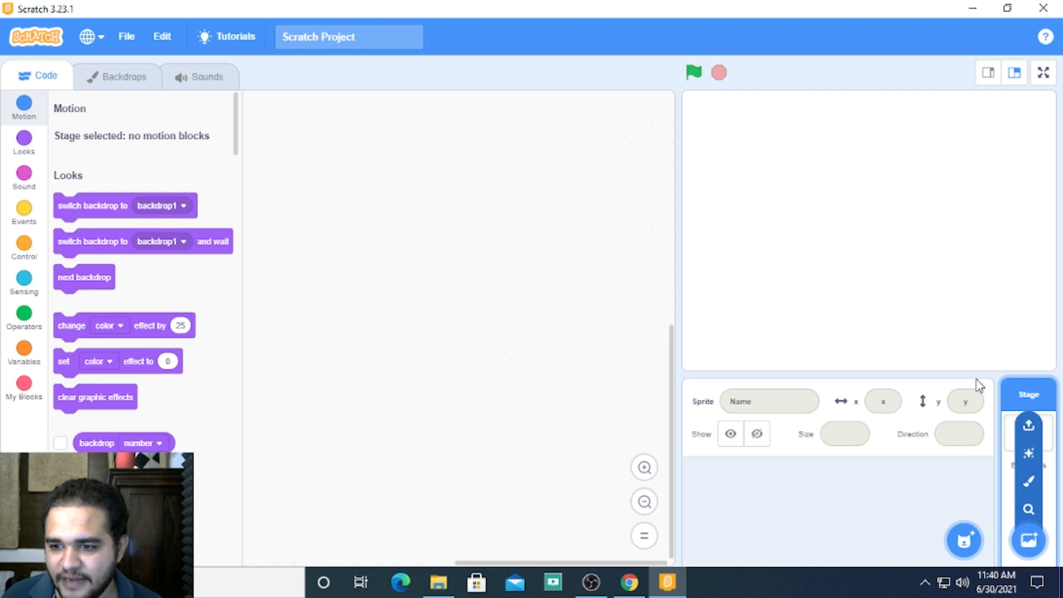
- Search the backdrop library for "xy" and apply the Xy-grid-30px grid backdrop to the stage
{"action": "left_click", "coordinate": [1030, 541]}
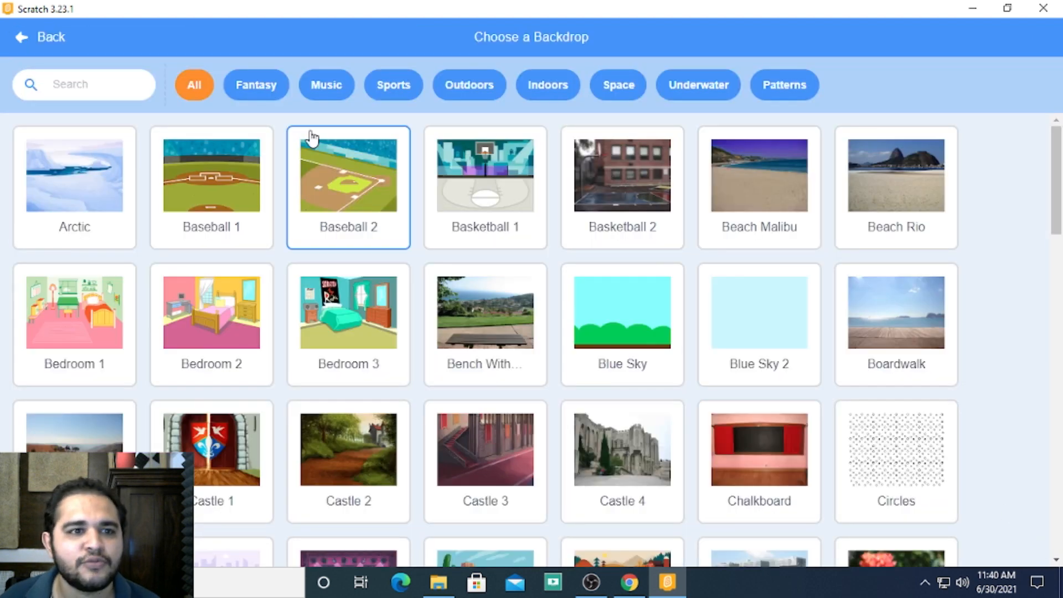
{"action": "left_click", "coordinate": [83, 85]}
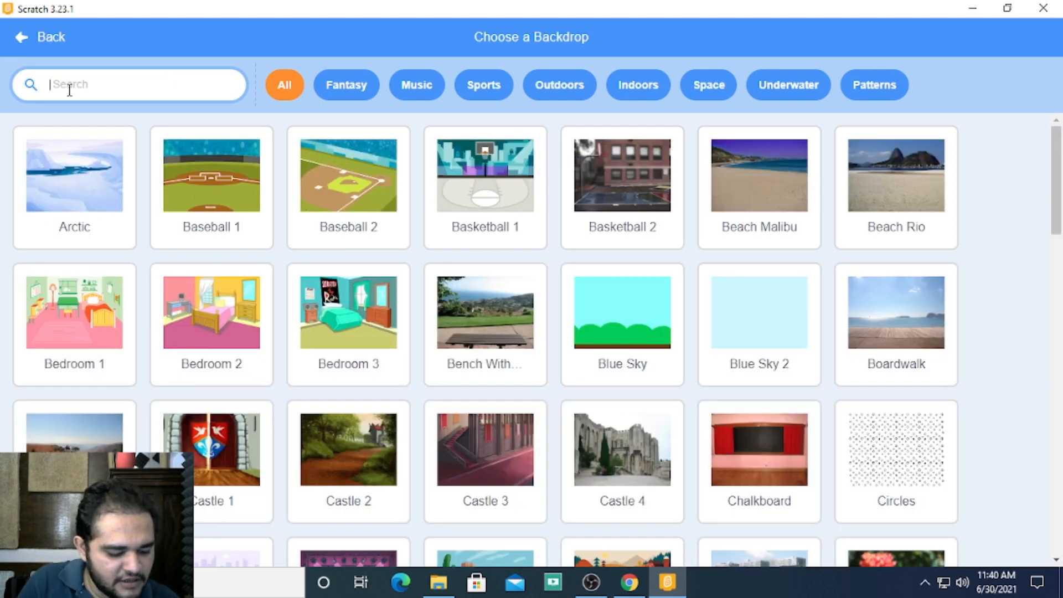
{"action": "type", "text": "xy"}
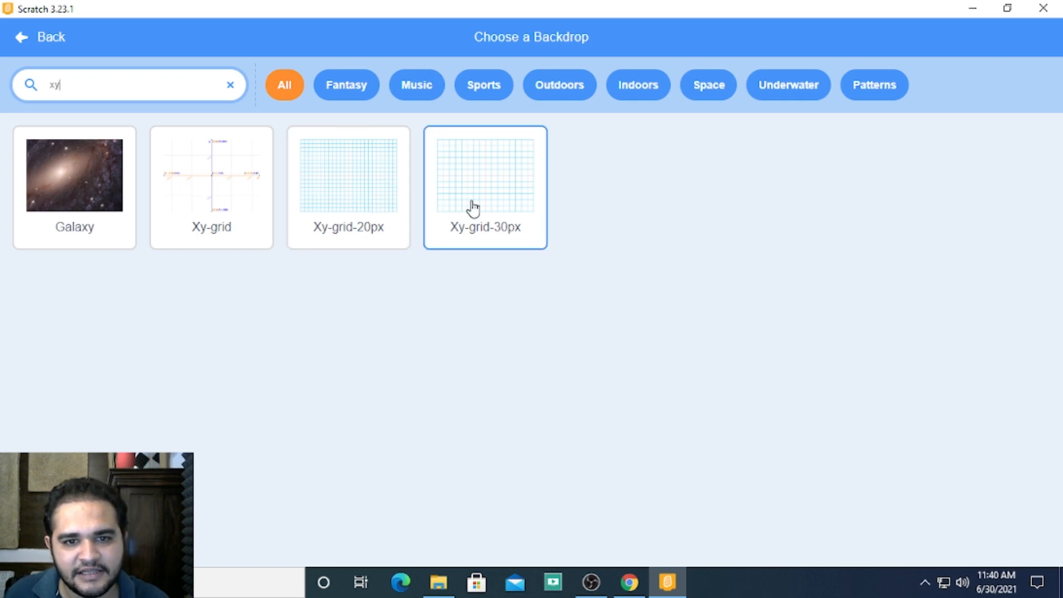
{"action": "left_click", "coordinate": [484, 188]}
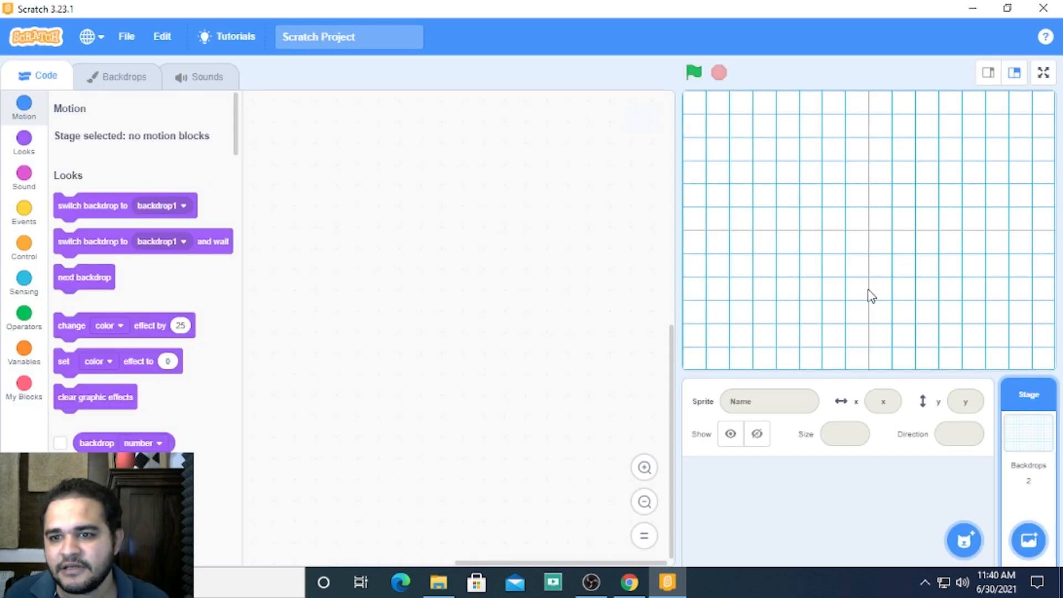
{"action": "mouse_move", "coordinate": [881, 248]}
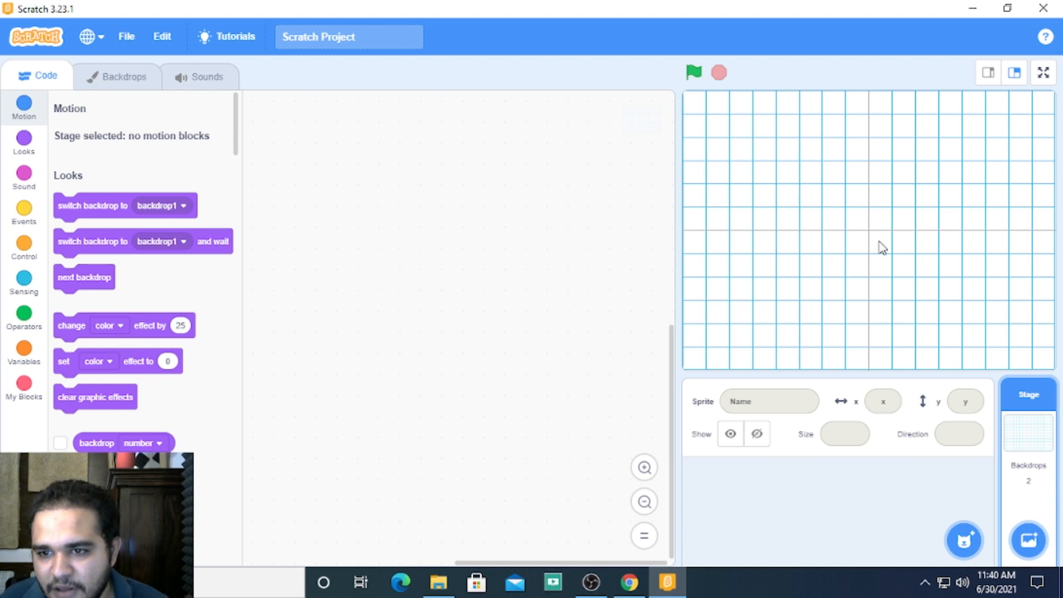
{"action": "mouse_move", "coordinate": [897, 227]}
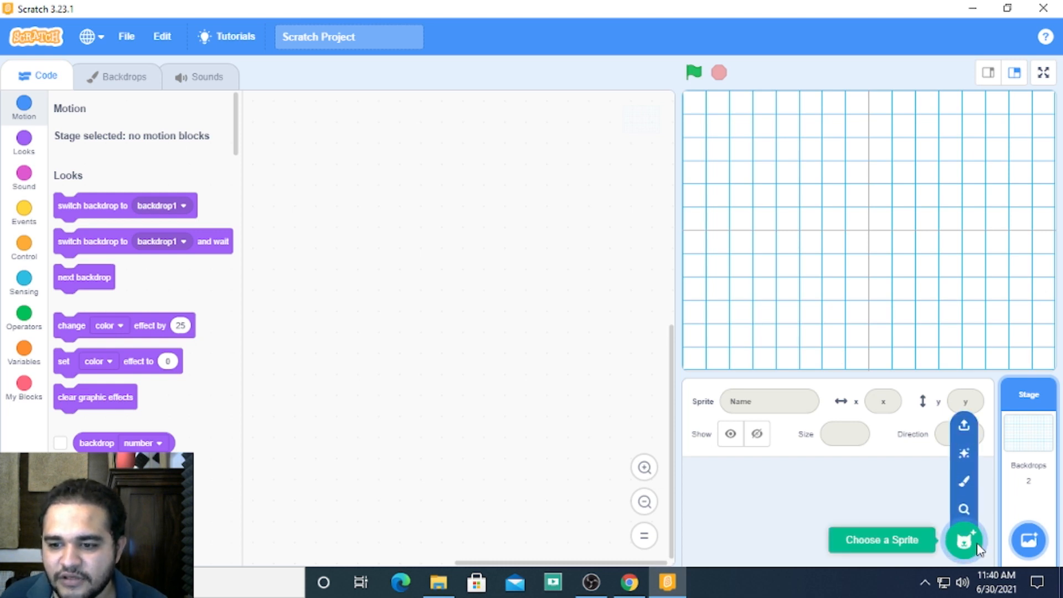
- Add the Ball sprite from the library, drag it near the grid centre and set its size to 30
{"action": "left_click", "coordinate": [963, 540]}
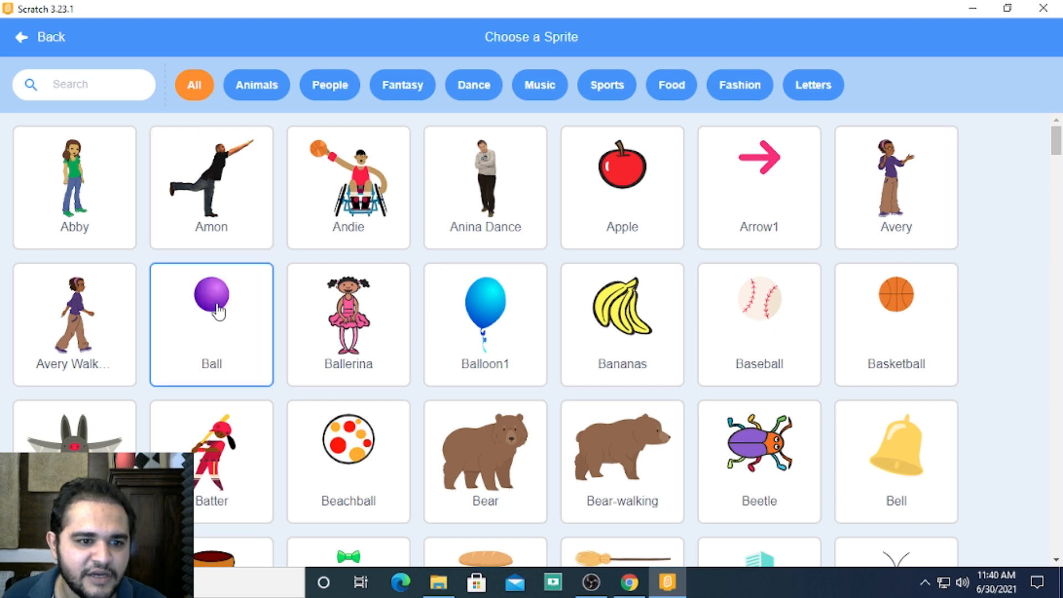
{"action": "left_click", "coordinate": [210, 308]}
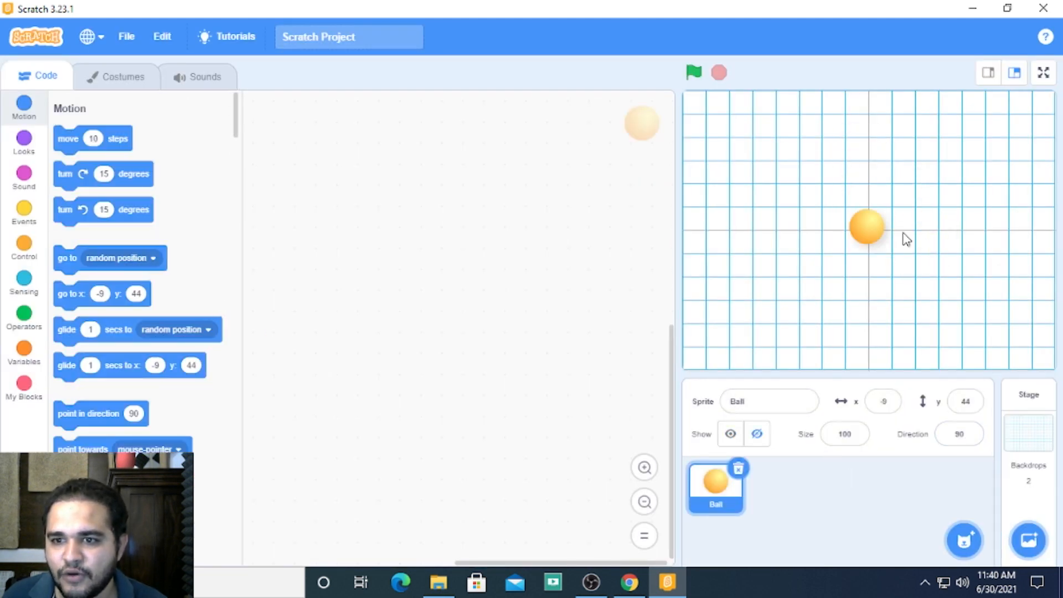
{"action": "left_click_drag", "start_coordinate": [866, 227], "coordinate": [882, 223]}
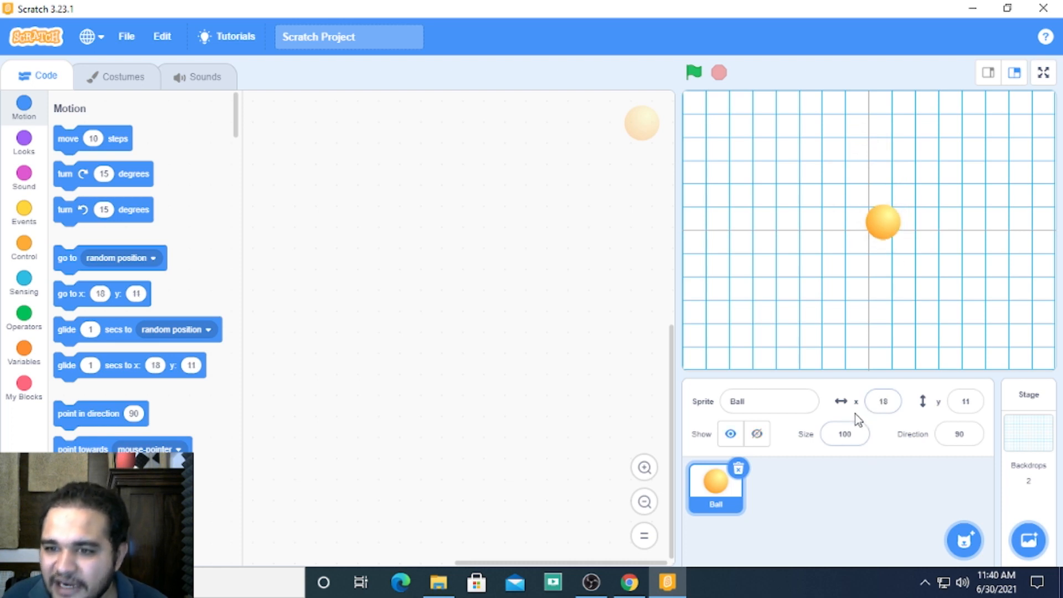
{"action": "left_click", "coordinate": [843, 434]}
{"action": "type", "text": "30"}
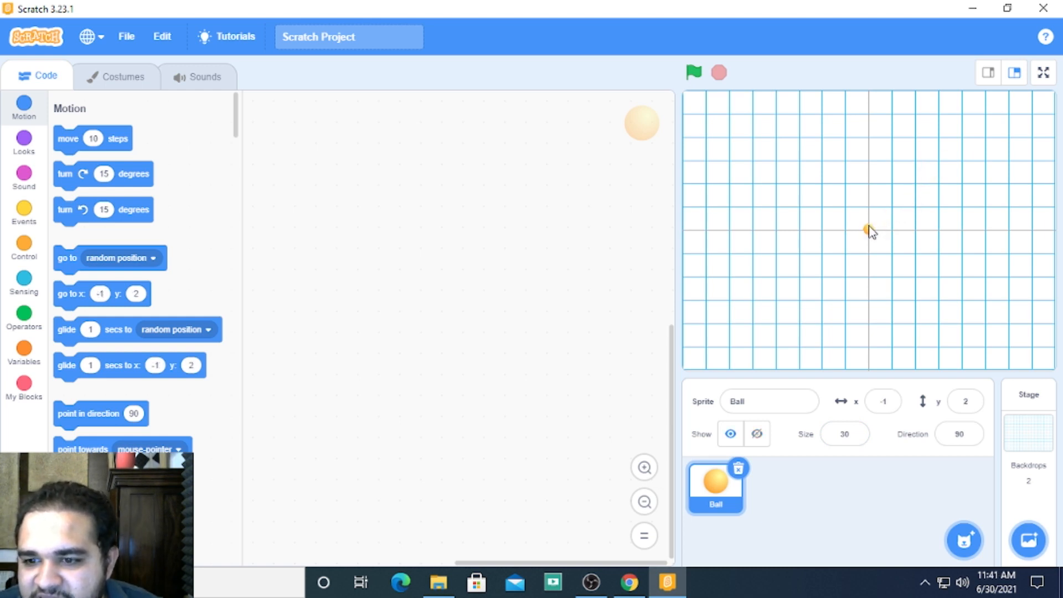
- Set the Ball's x and y fields to 0 so it sits exactly at the stage centre
{"action": "left_click", "coordinate": [884, 401]}
{"action": "type", "text": "0"}
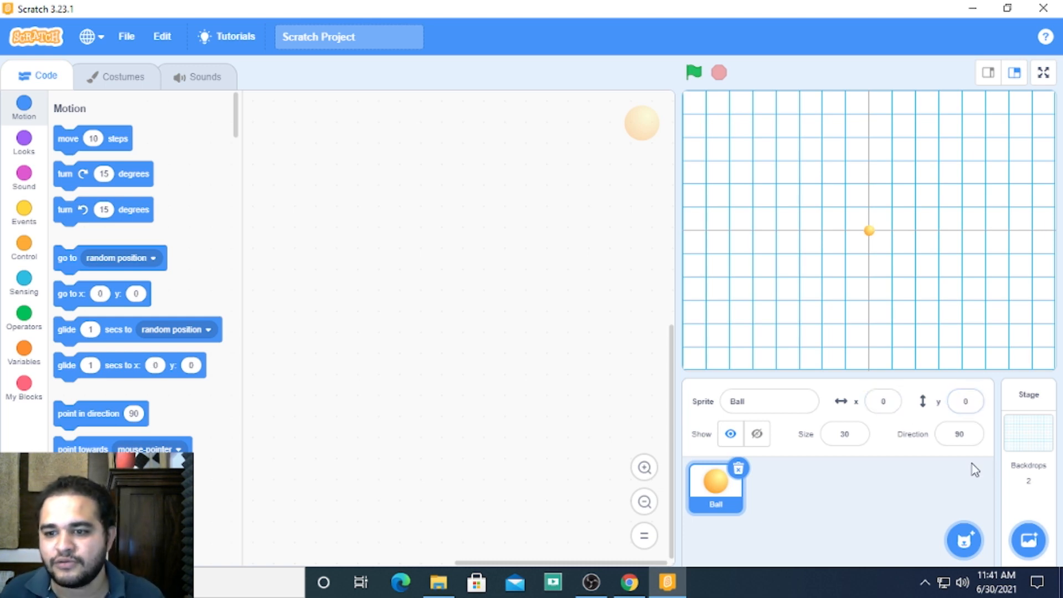
{"action": "mouse_move", "coordinate": [885, 239]}
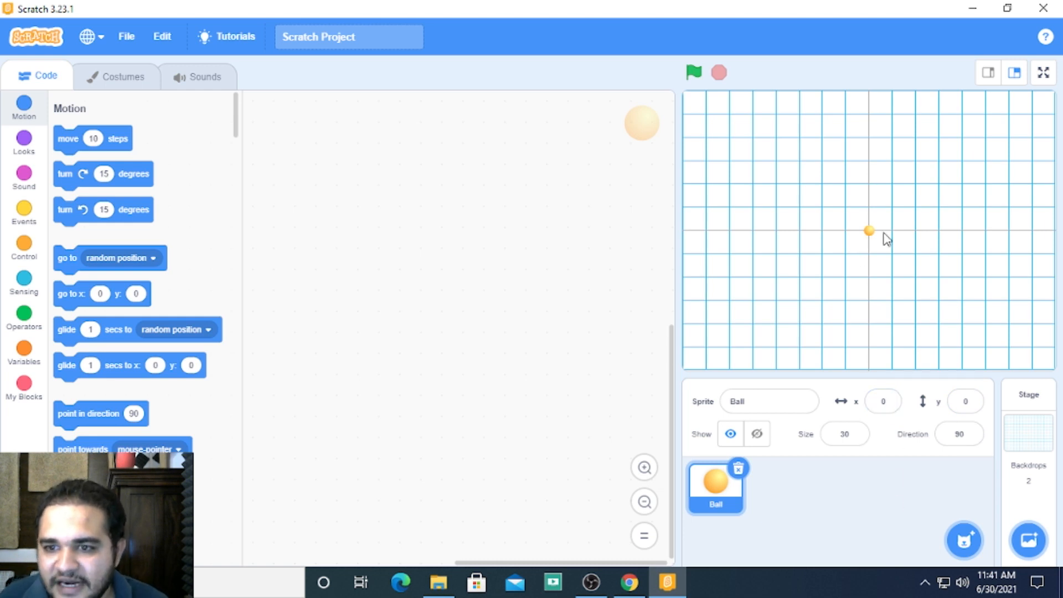
{"action": "mouse_move", "coordinate": [1053, 241]}
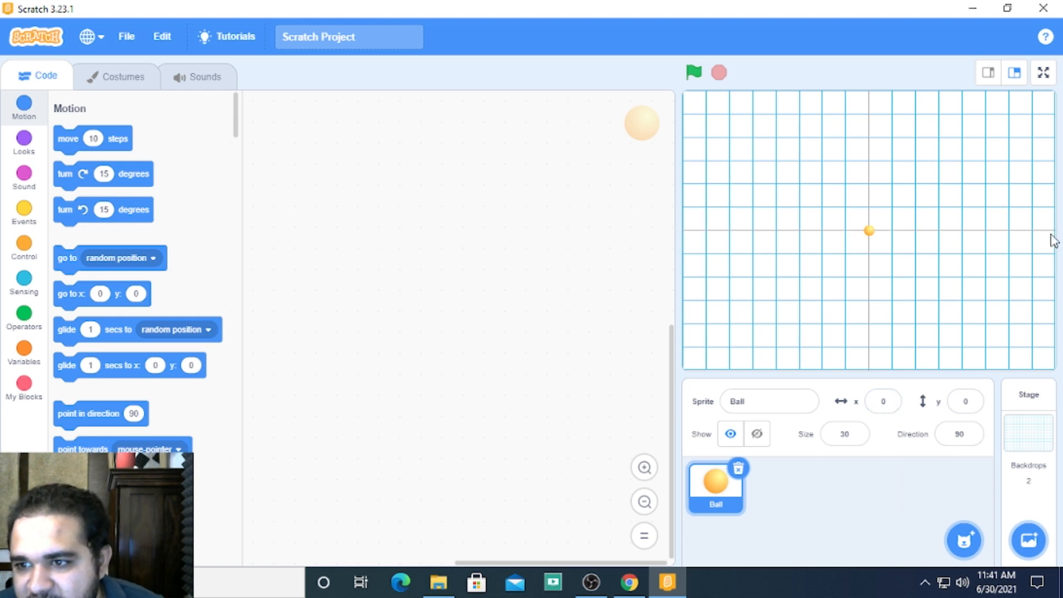
{"action": "mouse_move", "coordinate": [876, 236]}
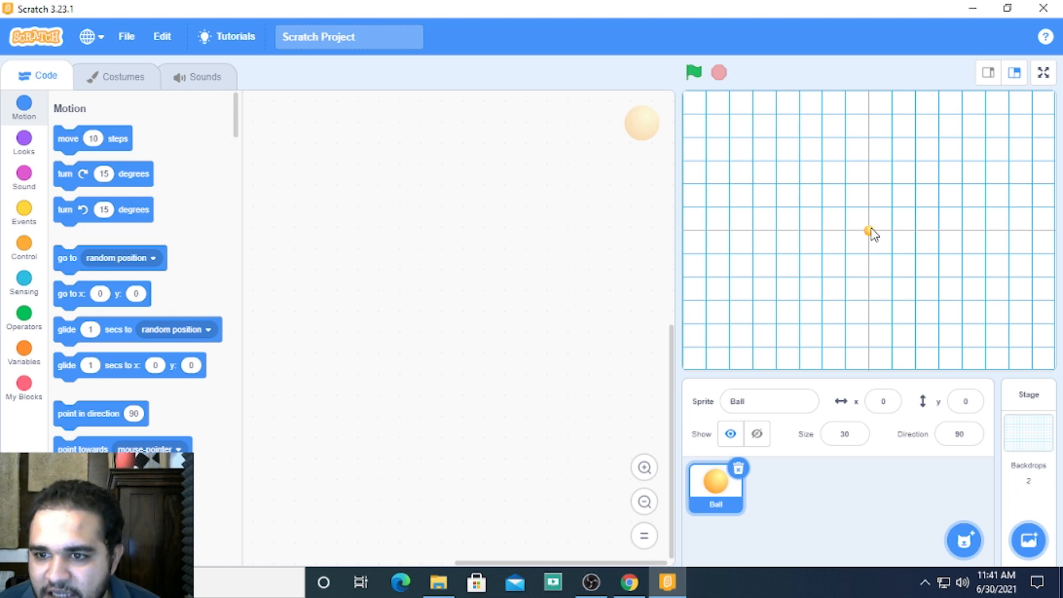
{"action": "left_click", "coordinate": [883, 400]}
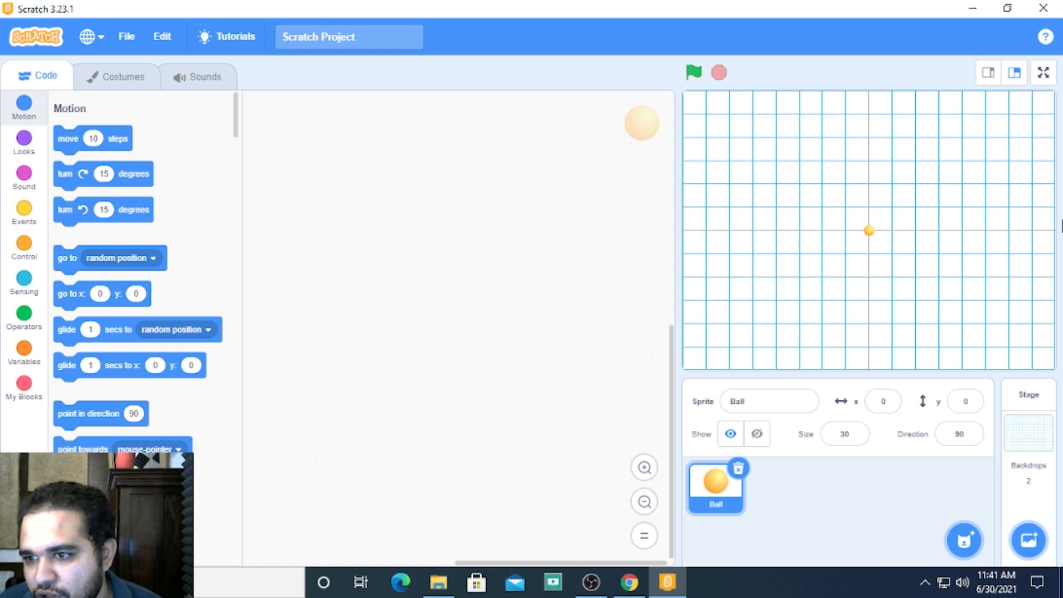
{"action": "mouse_move", "coordinate": [947, 302]}
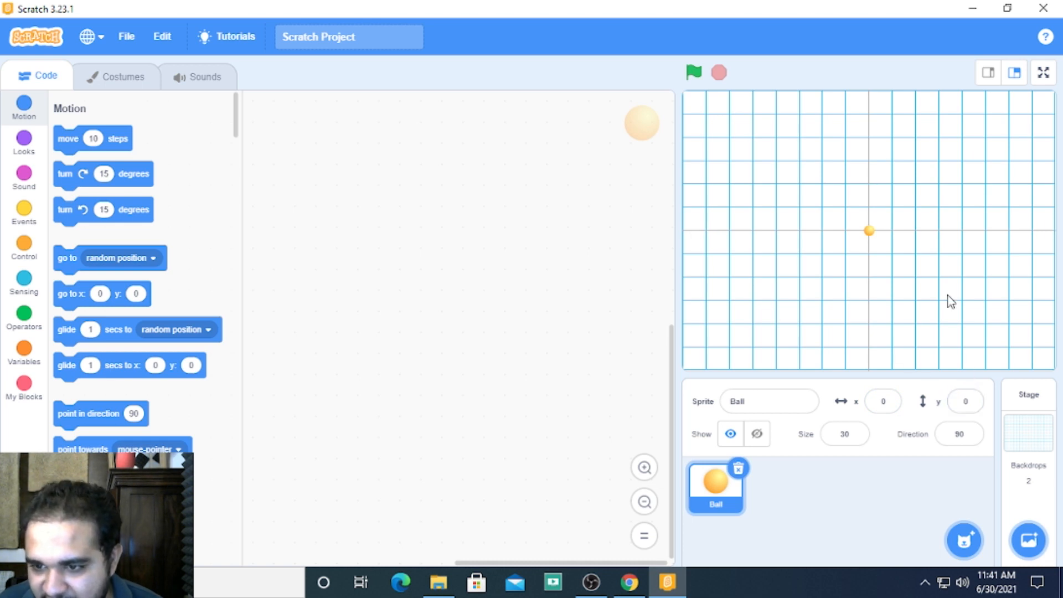
{"action": "mouse_move", "coordinate": [898, 220]}
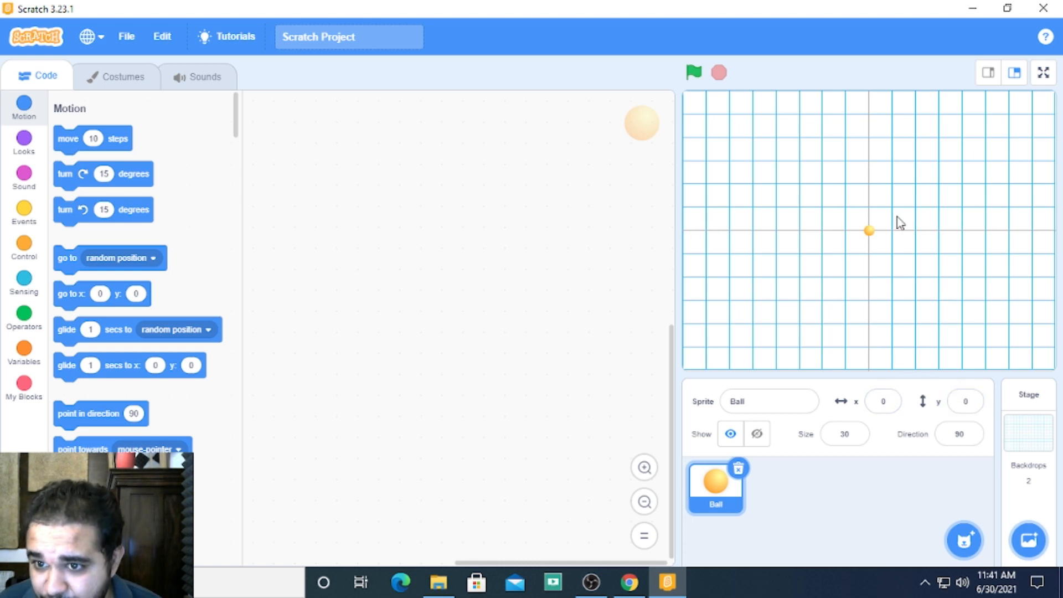
- Move the Ball along the x axis to 30, then 45, then -20, keeping y at 0
{"action": "left_click", "coordinate": [882, 401]}
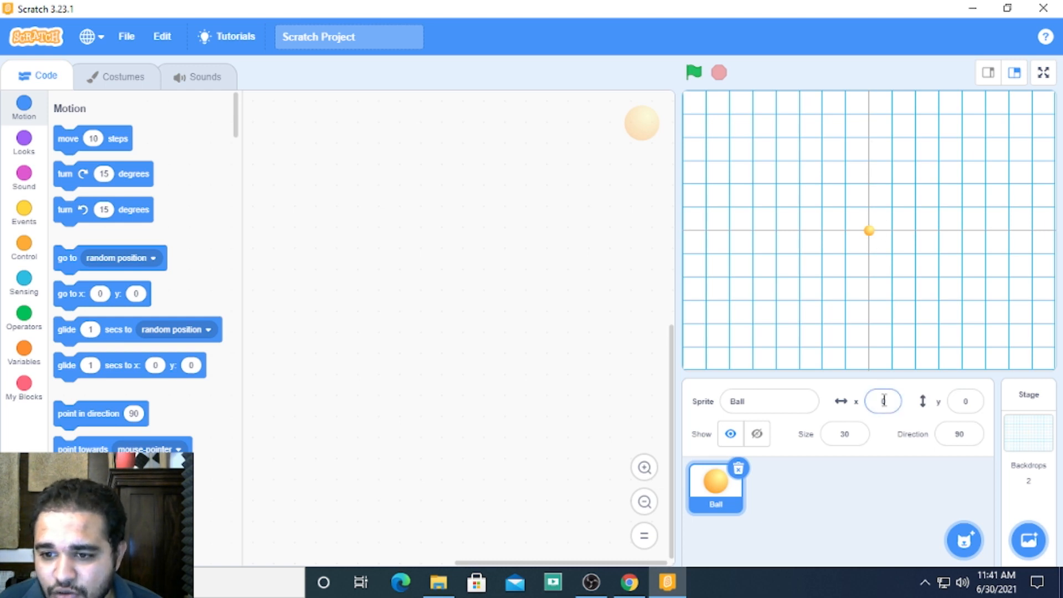
{"action": "left_click", "coordinate": [883, 401]}
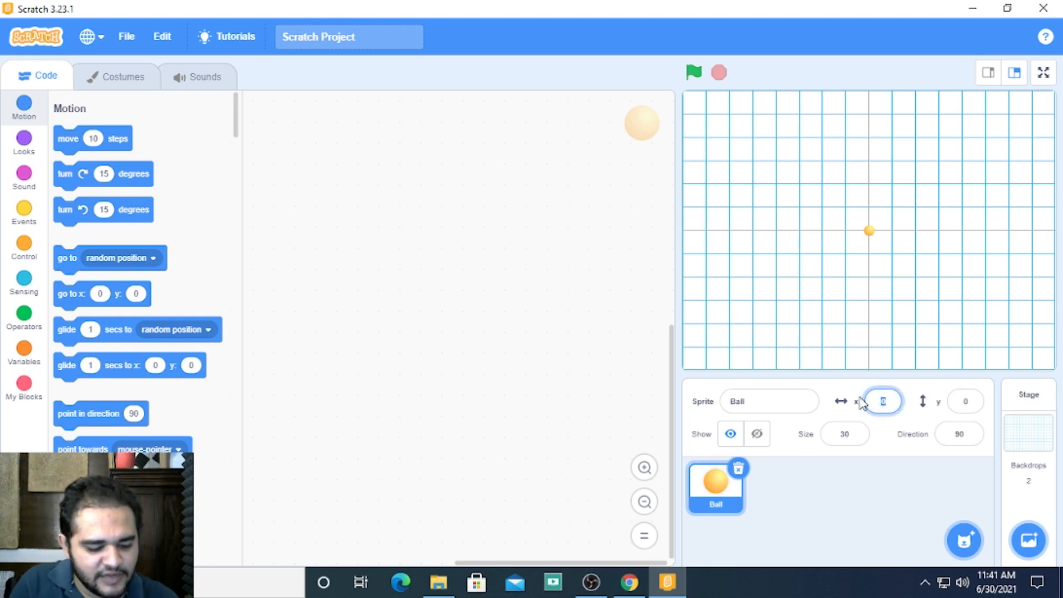
{"action": "type", "text": "30"}
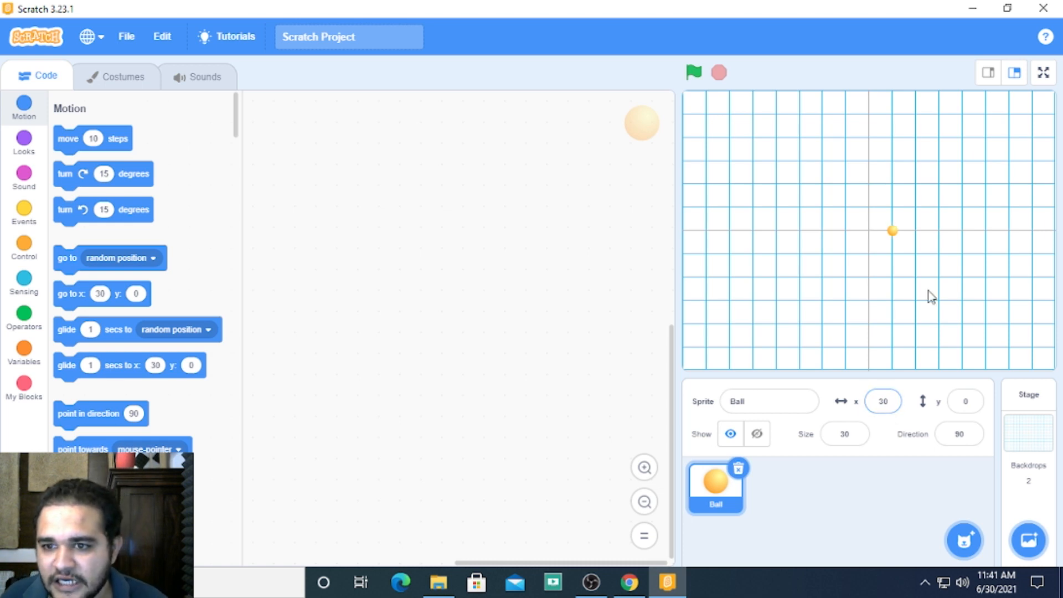
{"action": "mouse_move", "coordinate": [894, 235]}
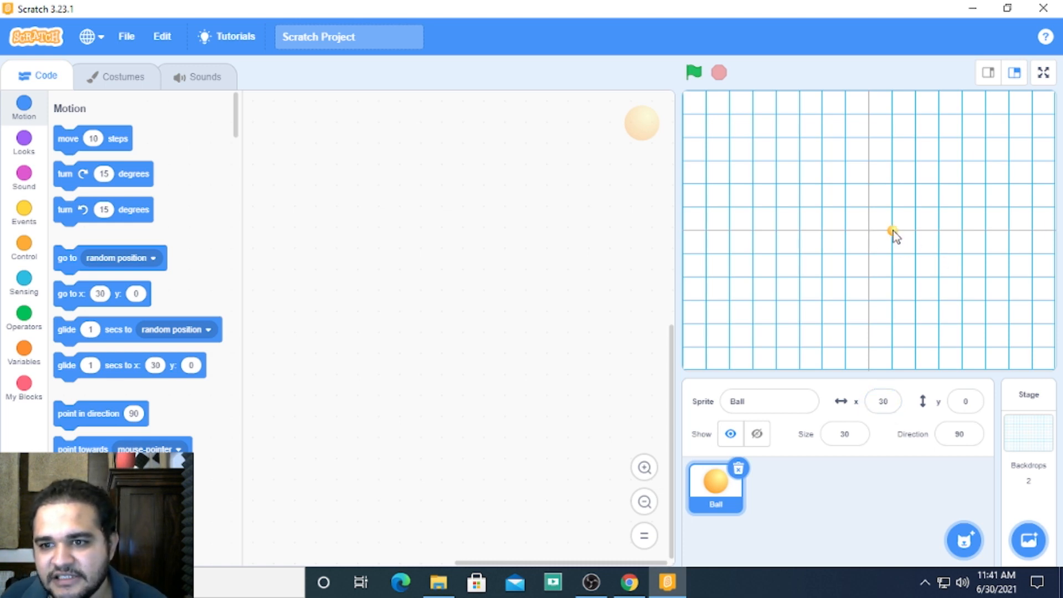
{"action": "mouse_move", "coordinate": [869, 239]}
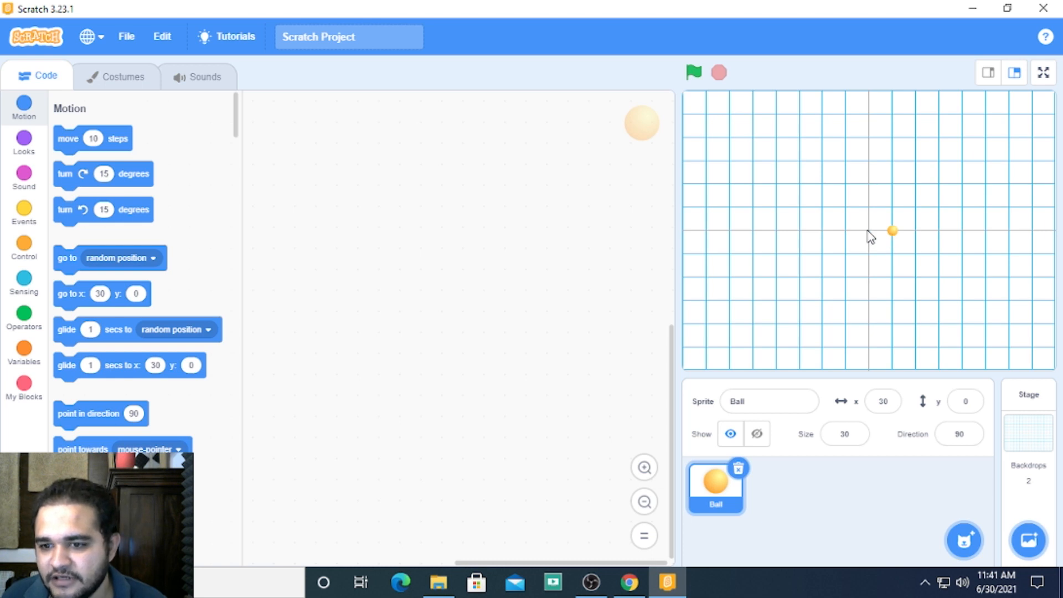
{"action": "left_click", "coordinate": [883, 401]}
{"action": "type", "text": "60"}
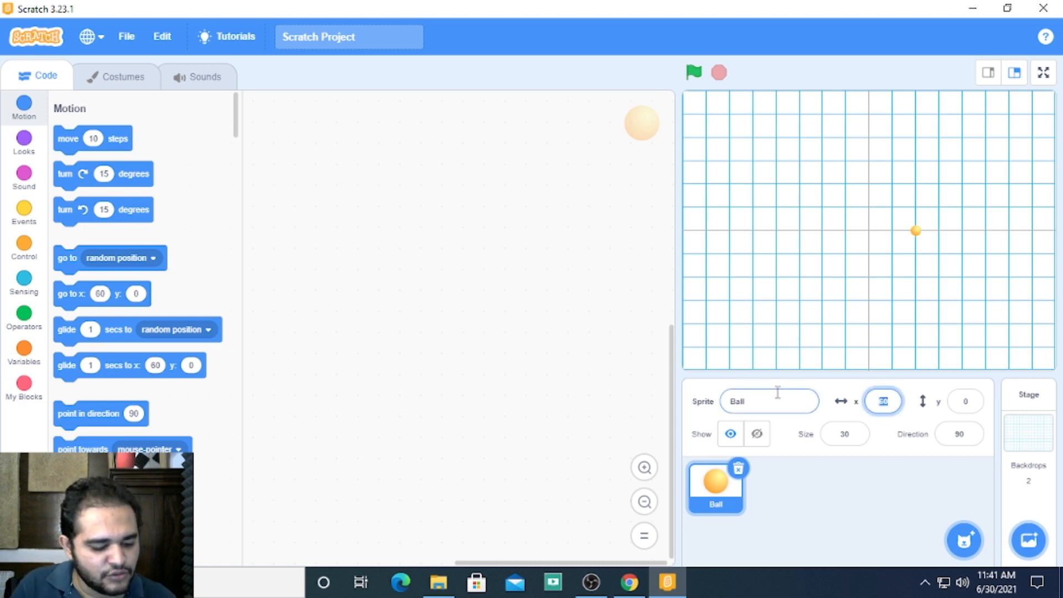
{"action": "type", "text": "46"}
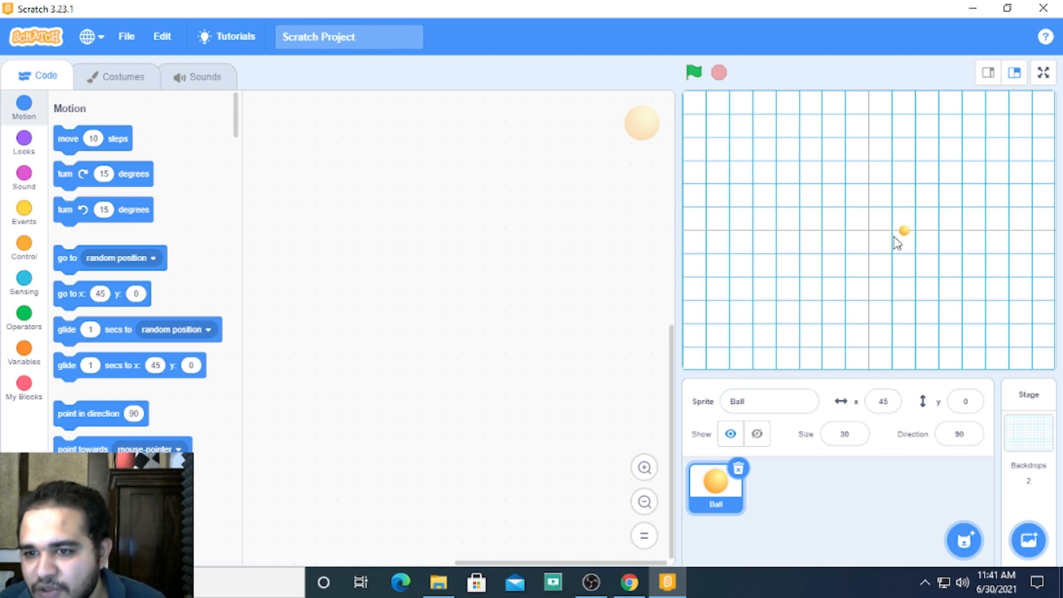
{"action": "mouse_move", "coordinate": [914, 414]}
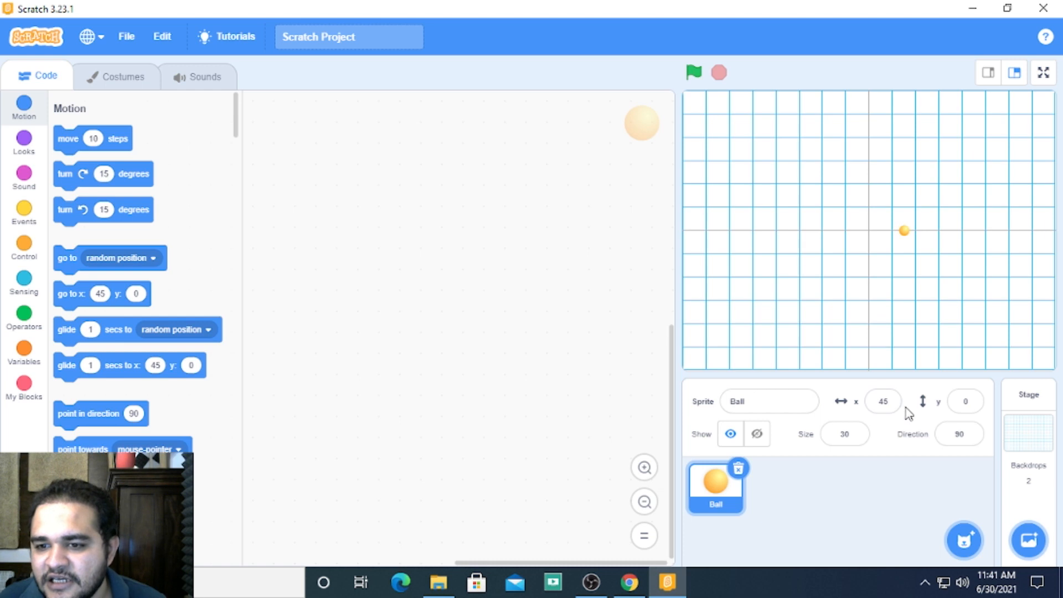
{"action": "left_click", "coordinate": [883, 401]}
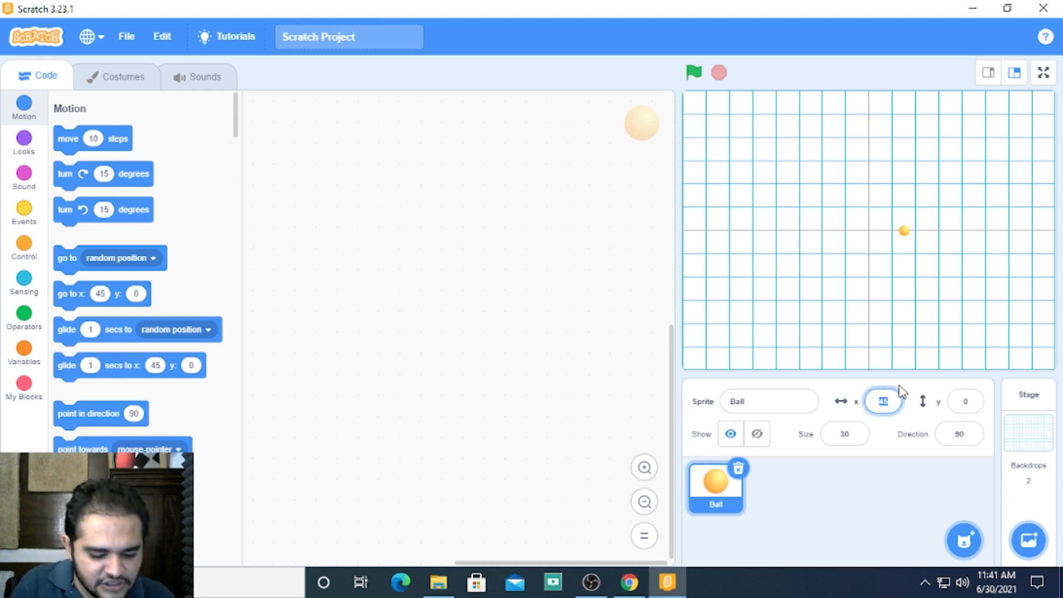
{"action": "type", "text": "-20"}
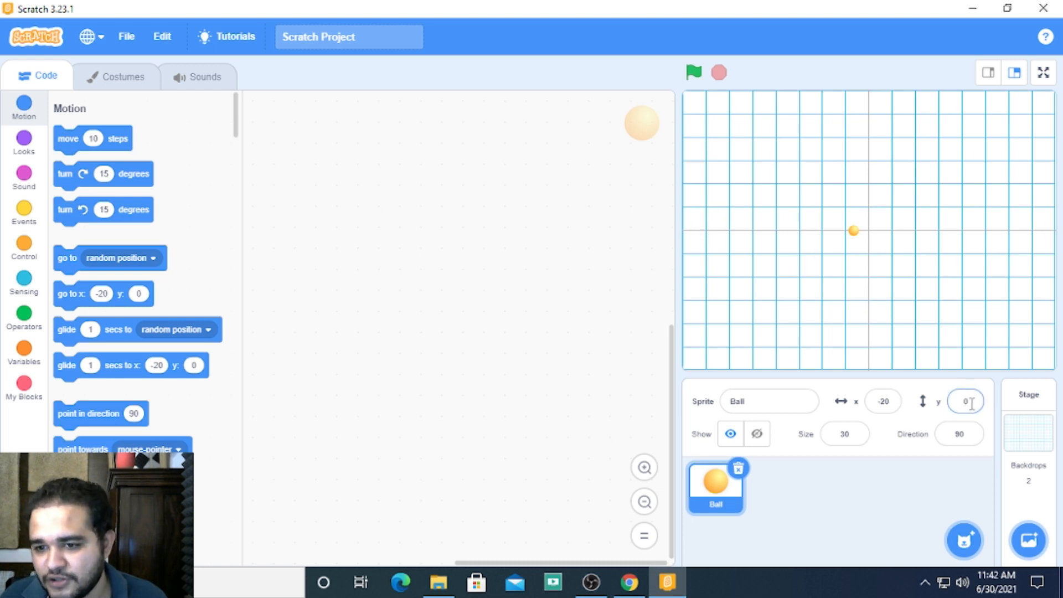
- Move the Ball vertically to y 100, then y -50, then back to the origin at y 0
{"action": "left_click", "coordinate": [884, 401]}
{"action": "type", "text": "0"}
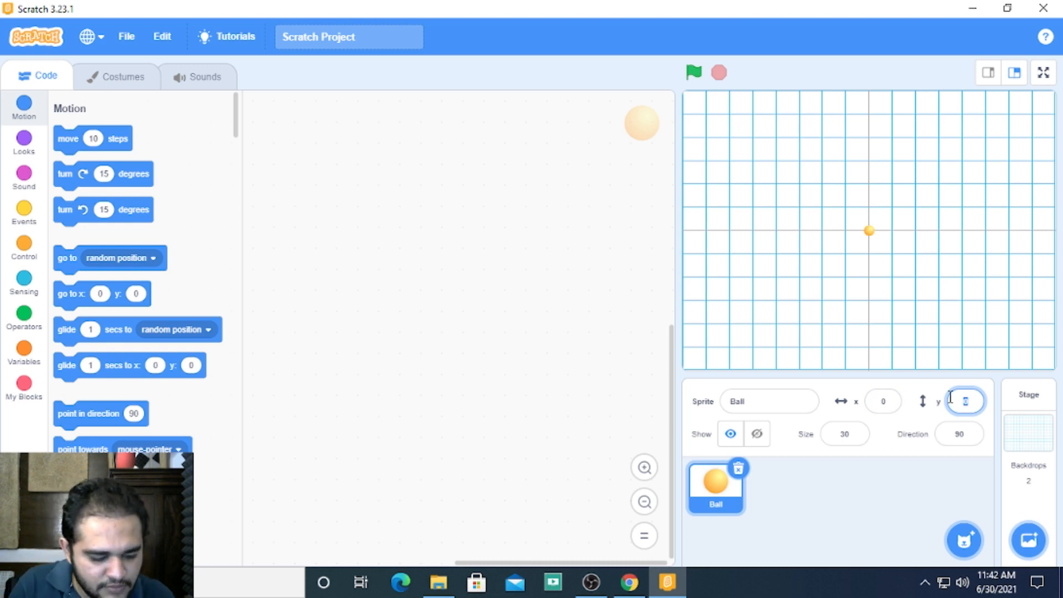
{"action": "type", "text": "100"}
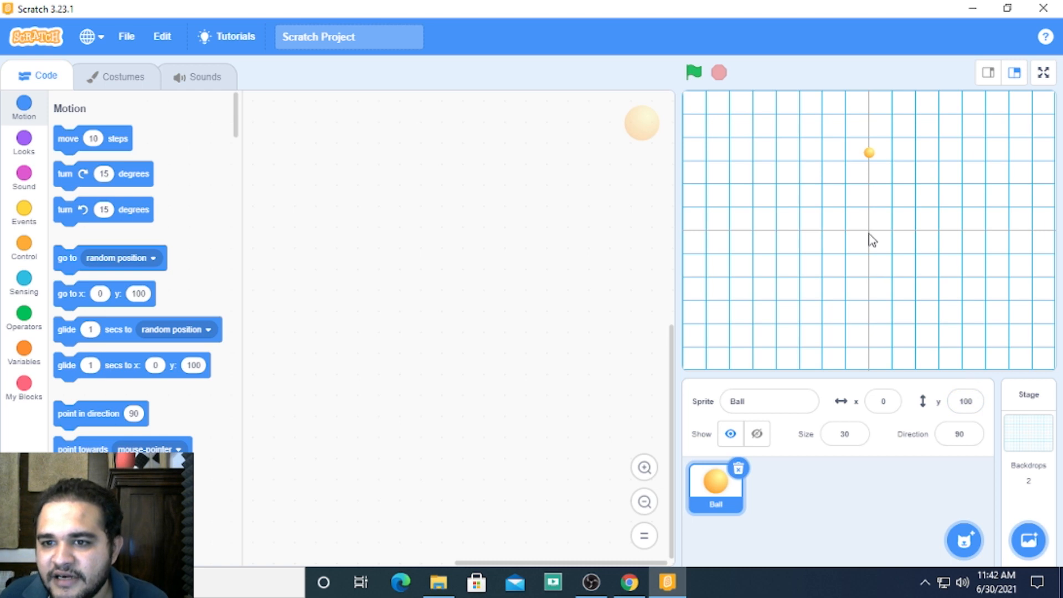
{"action": "left_click", "coordinate": [965, 401]}
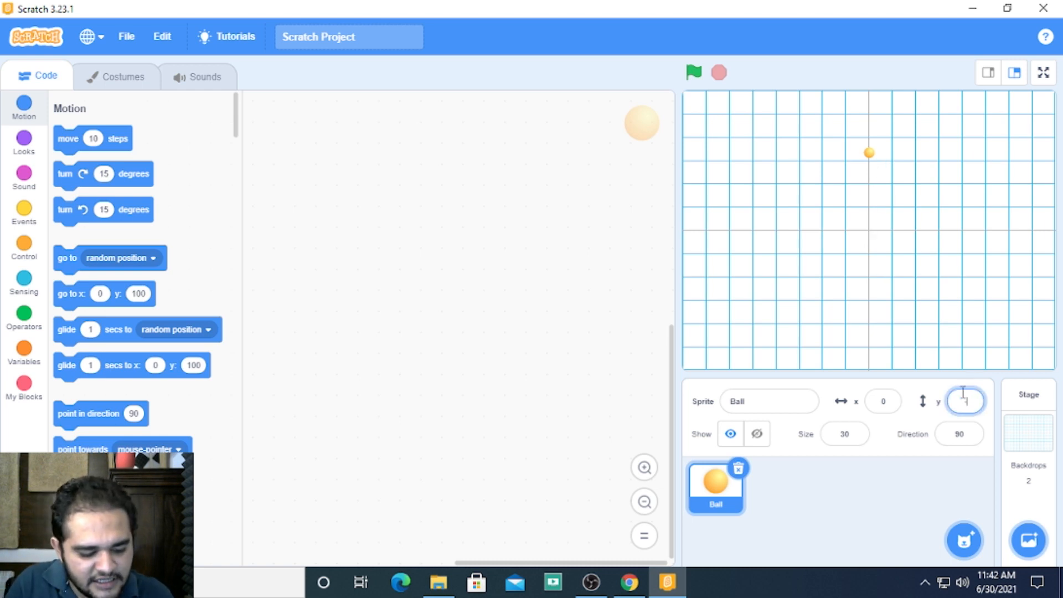
{"action": "type", "text": "-50"}
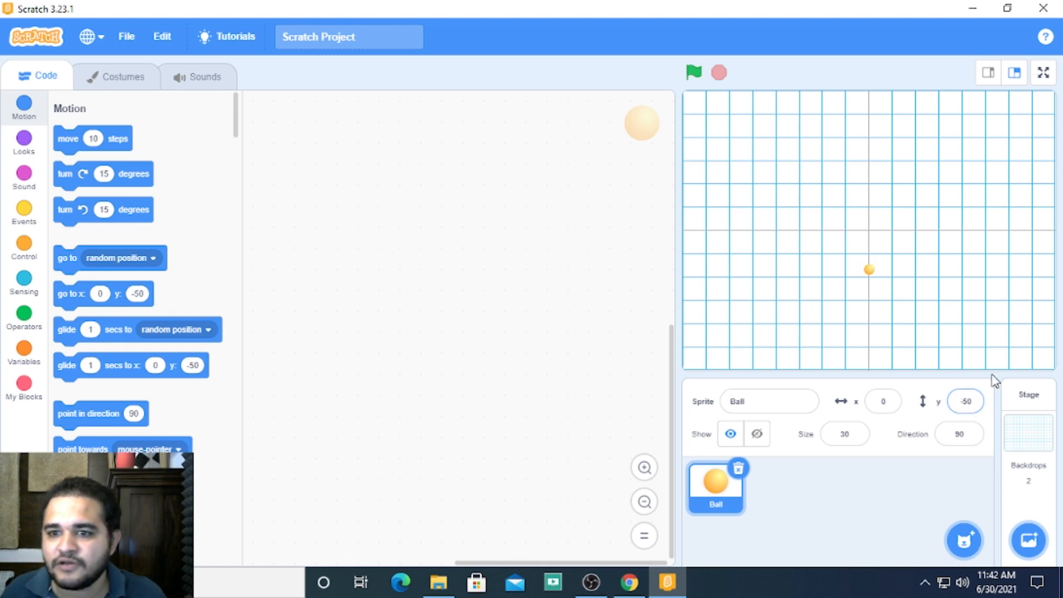
{"action": "mouse_move", "coordinate": [872, 268]}
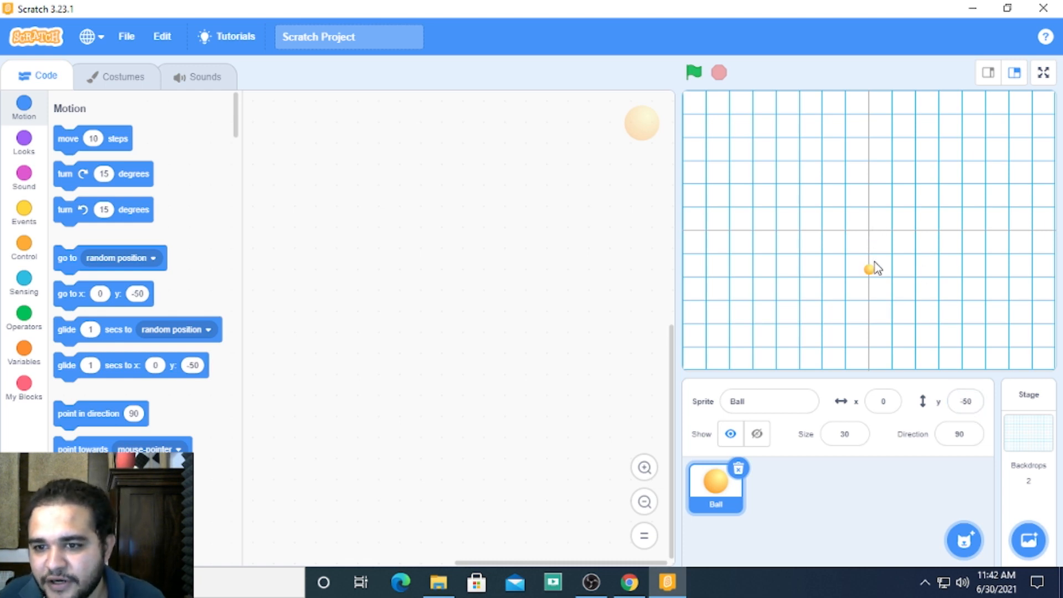
{"action": "left_click", "coordinate": [966, 401]}
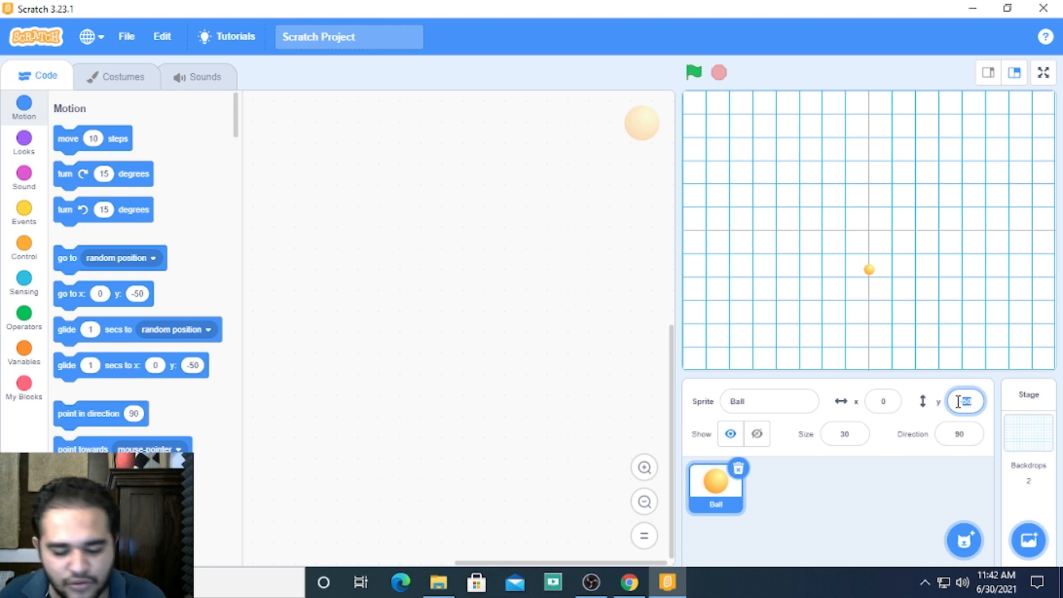
{"action": "type", "text": "0"}
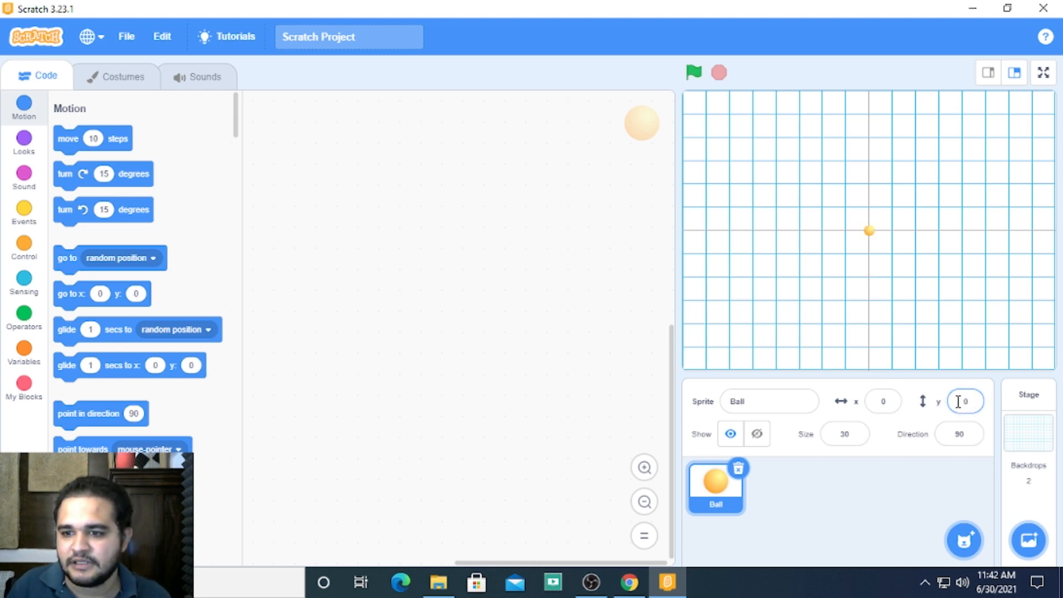
- Place the Ball at (60, 120) in the upper right, then at (-60, 120) in the upper left
{"action": "left_click", "coordinate": [883, 401]}
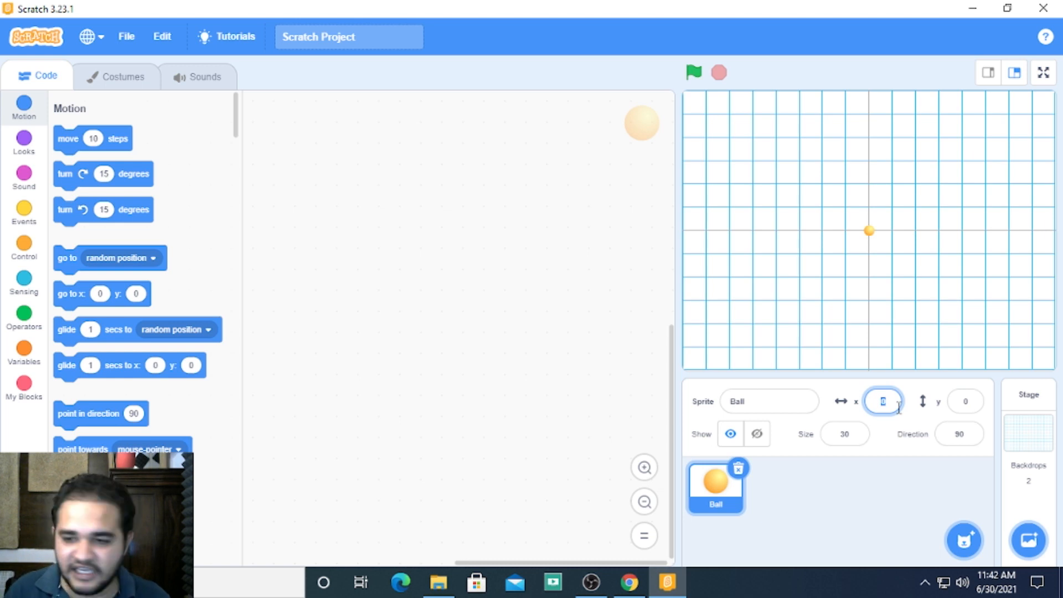
{"action": "type", "text": "60"}
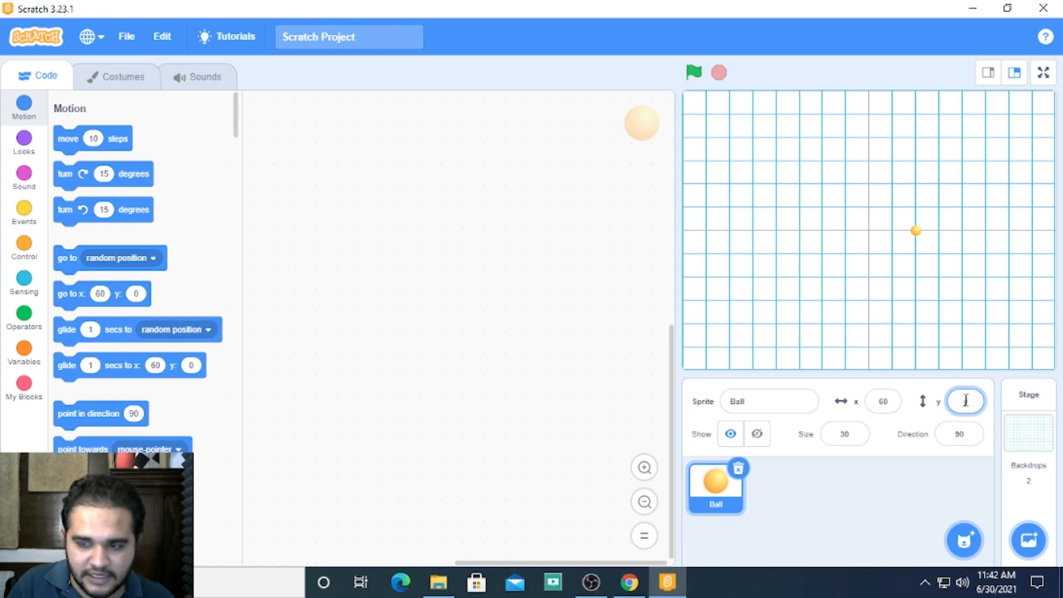
{"action": "type", "text": "120"}
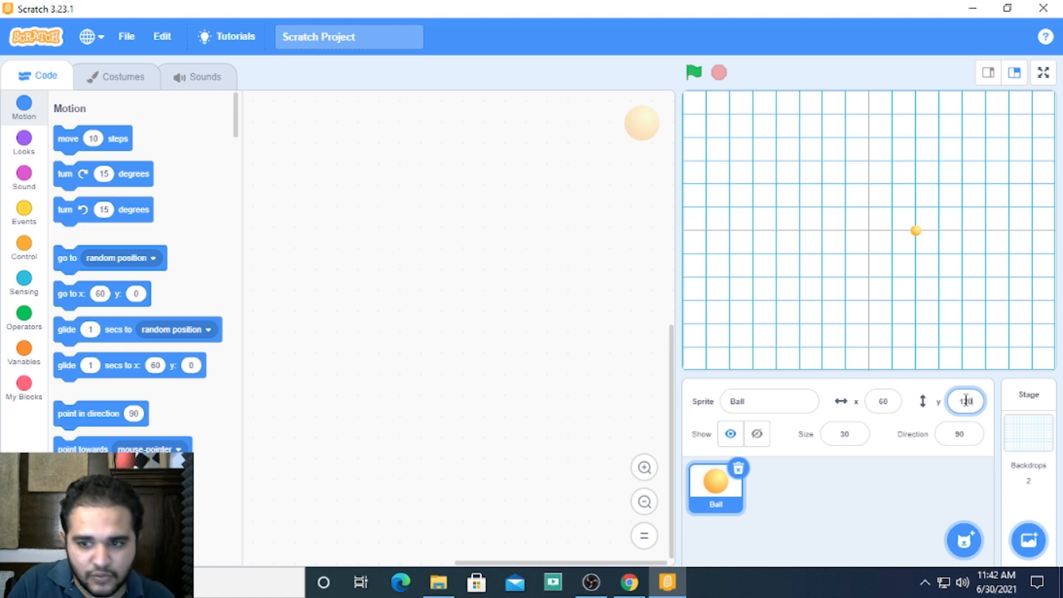
{"action": "type", "text": "120"}
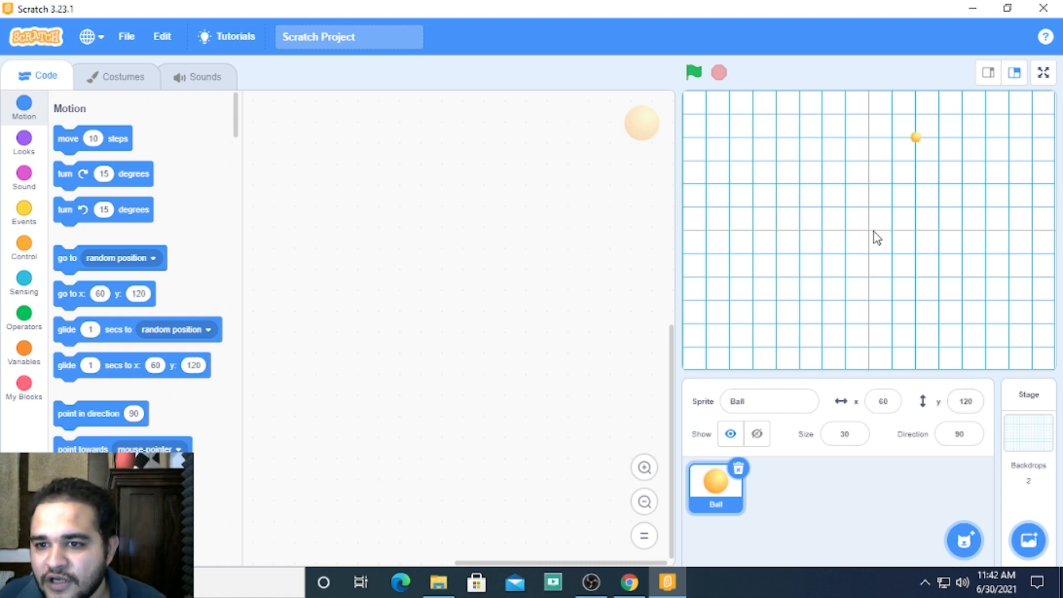
{"action": "mouse_move", "coordinate": [916, 239]}
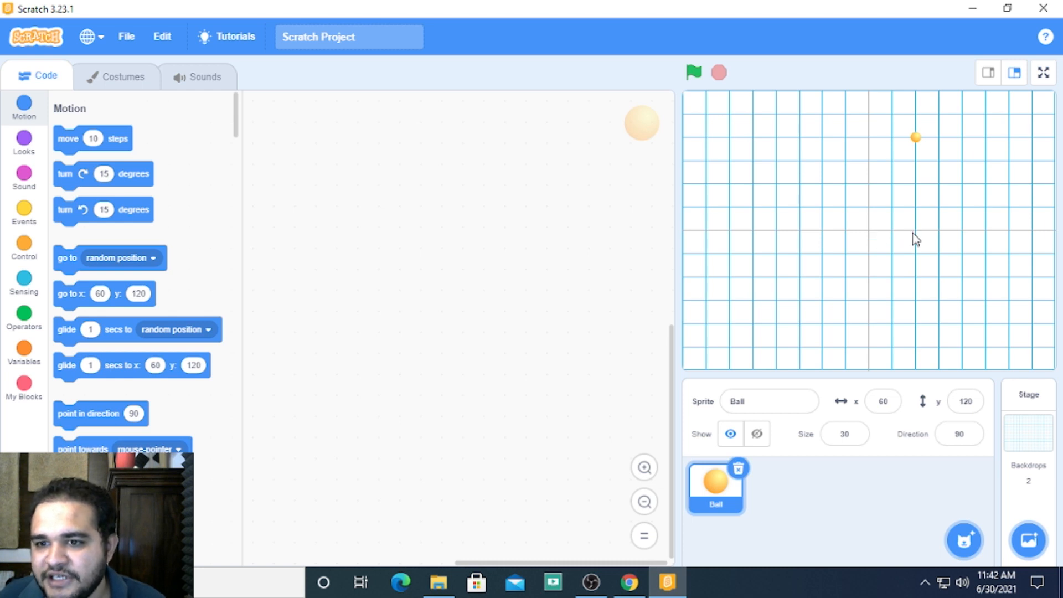
{"action": "mouse_move", "coordinate": [915, 217]}
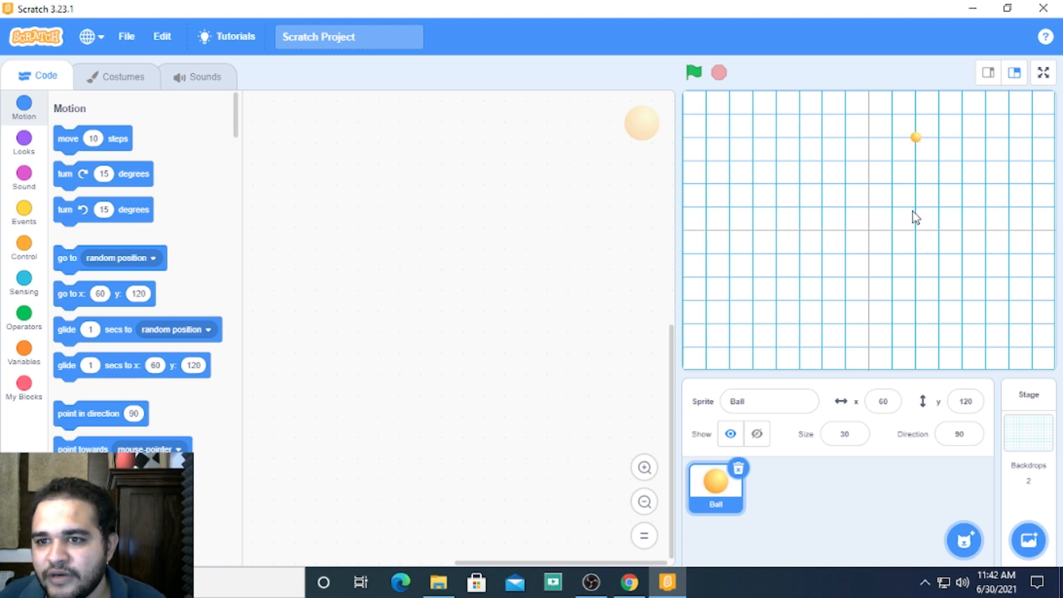
{"action": "mouse_move", "coordinate": [935, 321]}
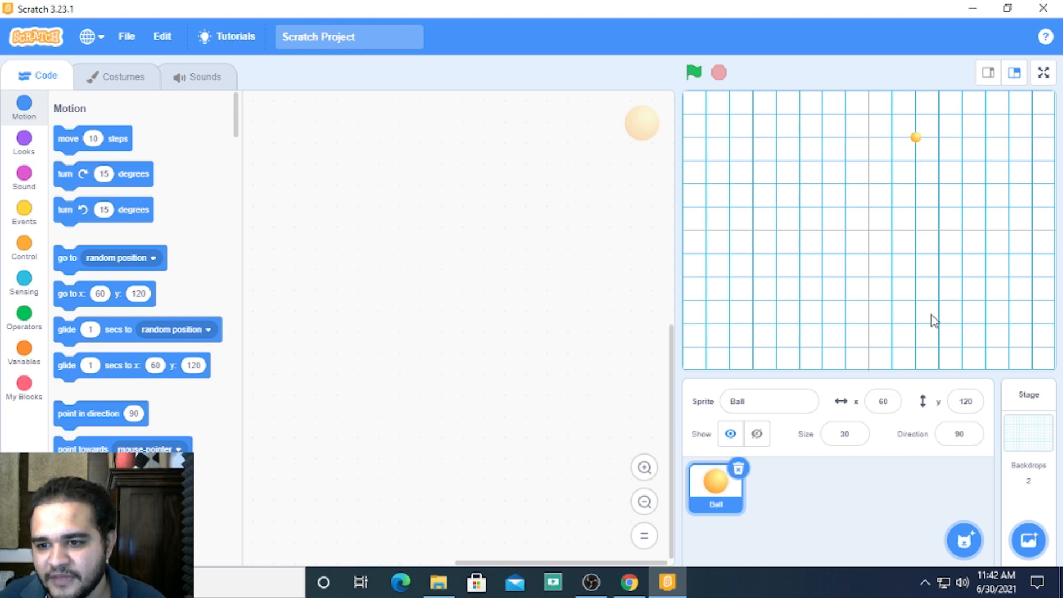
{"action": "left_click", "coordinate": [965, 401]}
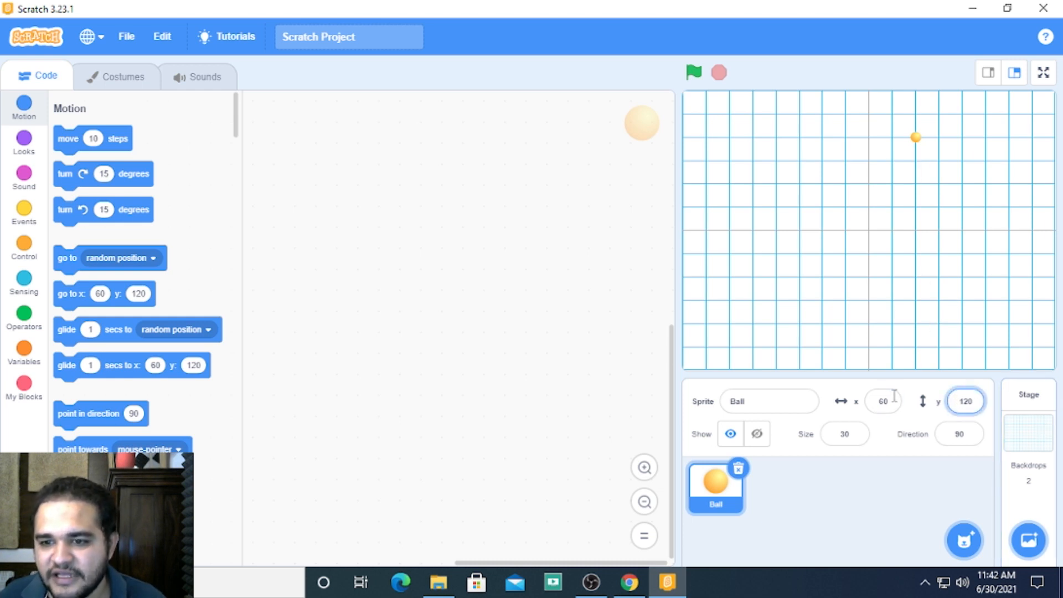
{"action": "left_click", "coordinate": [884, 401]}
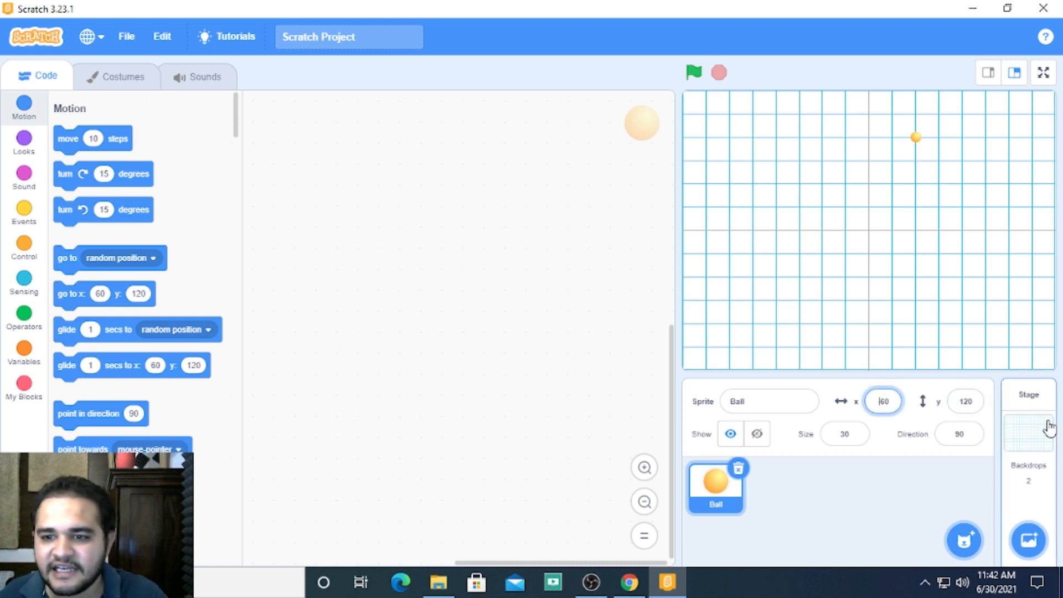
{"action": "type", "text": "-60"}
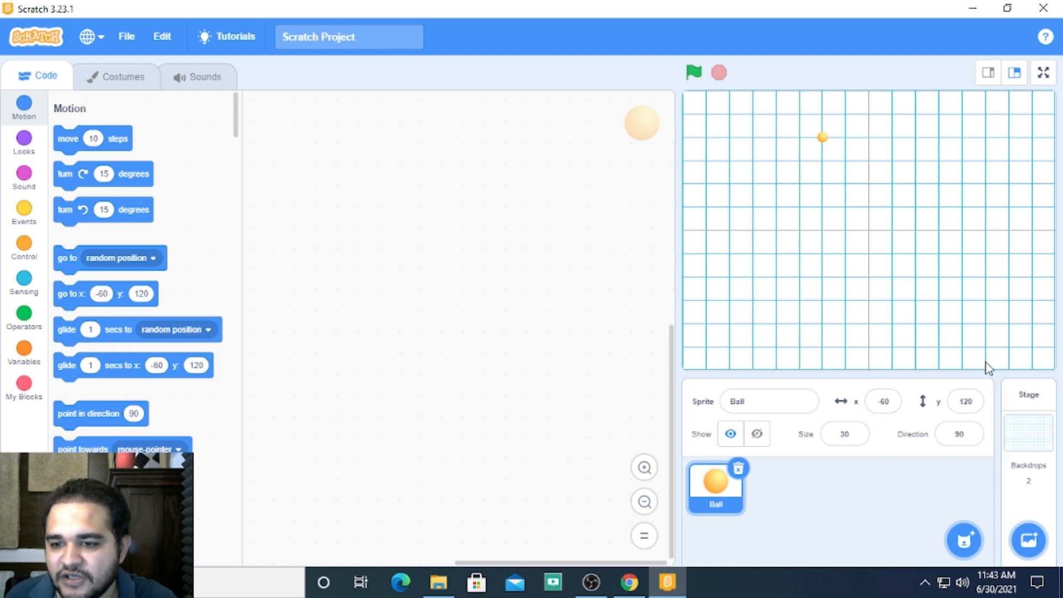
- Change the Ball's y to -120 so it sits at (-60, -120) in the lower left
{"action": "left_click", "coordinate": [883, 401]}
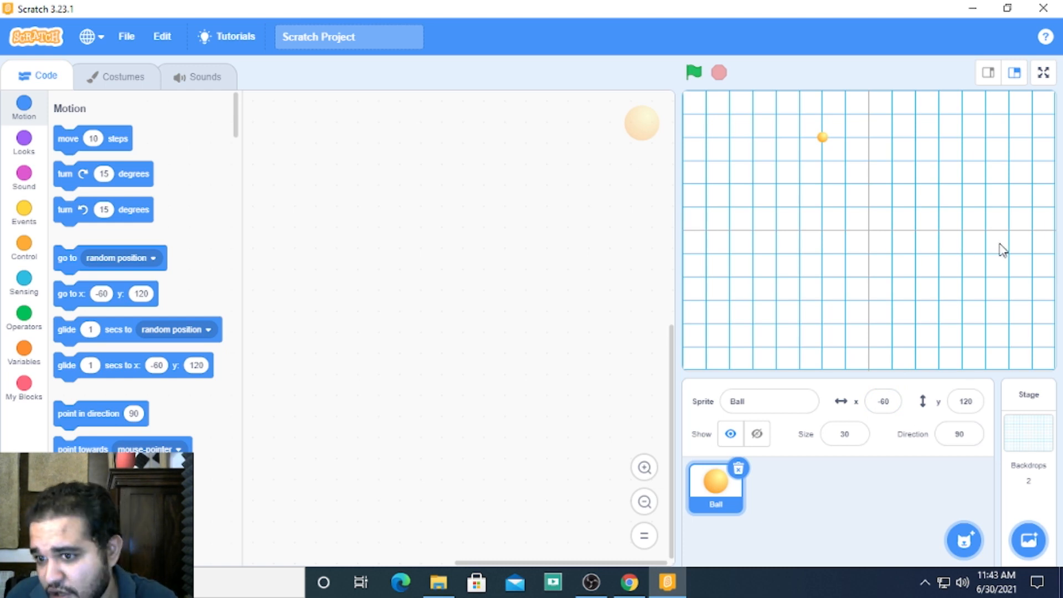
{"action": "left_click", "coordinate": [882, 401]}
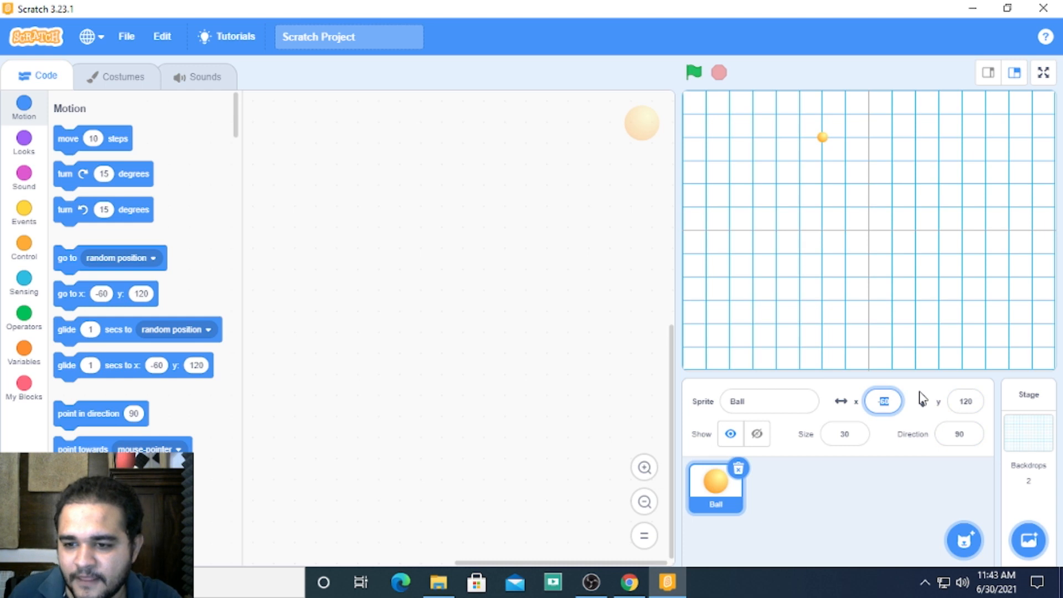
{"action": "left_click", "coordinate": [964, 400]}
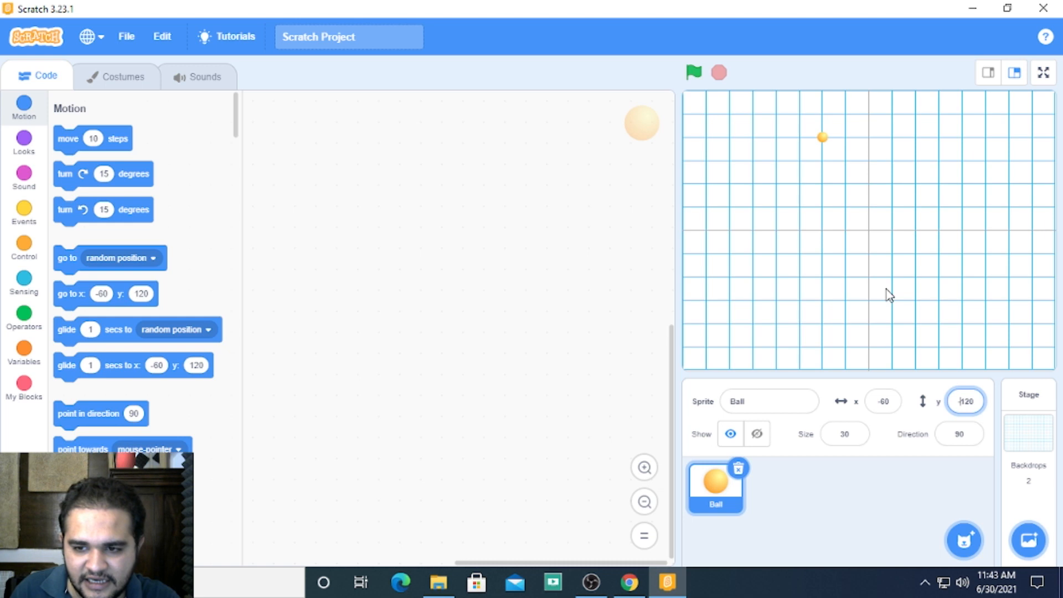
{"action": "type", "text": "-120"}
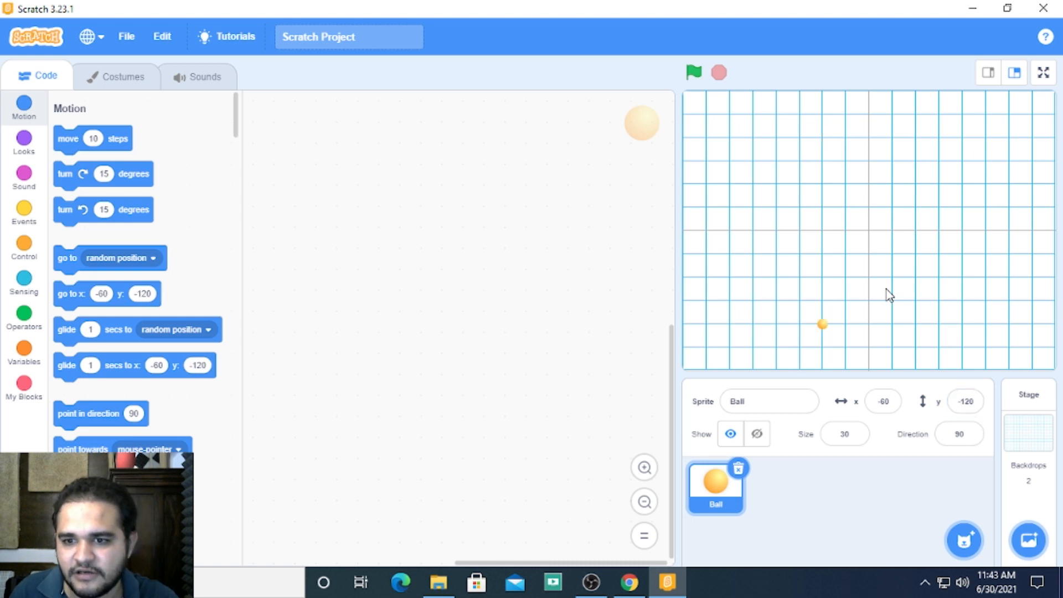
{"action": "mouse_move", "coordinate": [755, 235]}
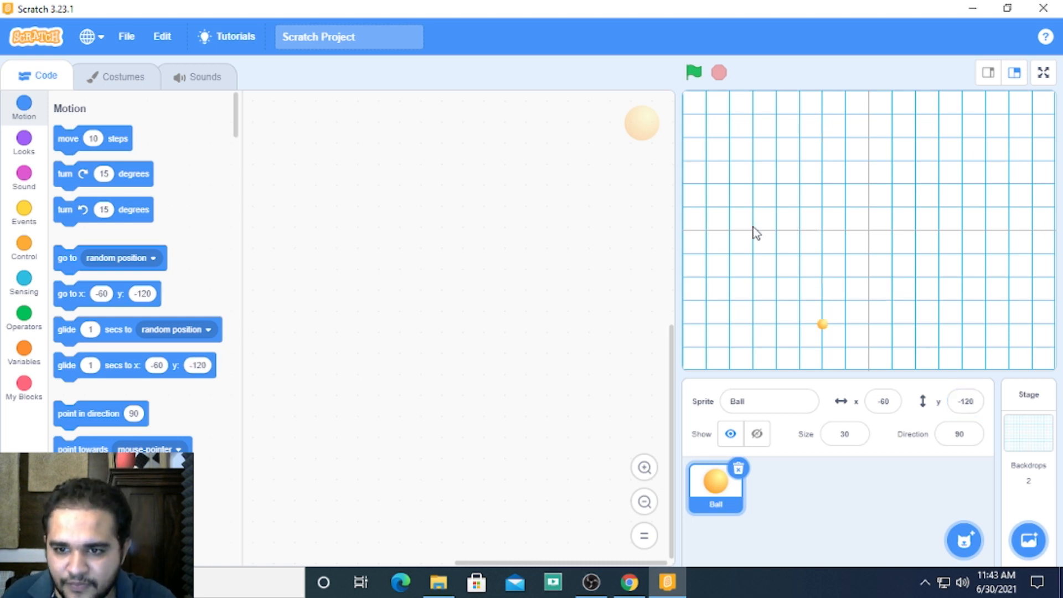
{"action": "left_click", "coordinate": [882, 401]}
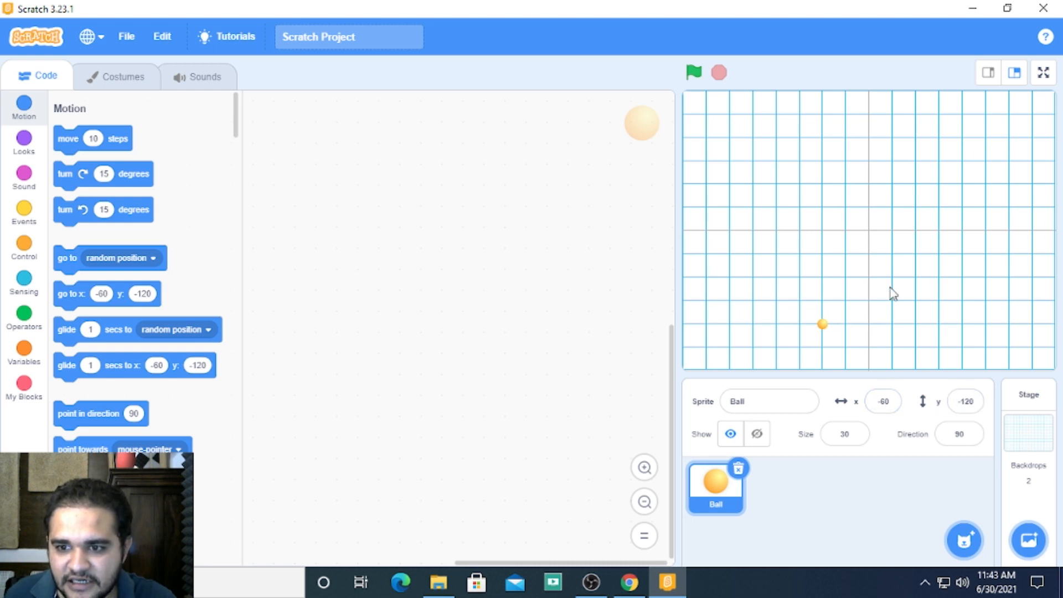
{"action": "left_click", "coordinate": [965, 401]}
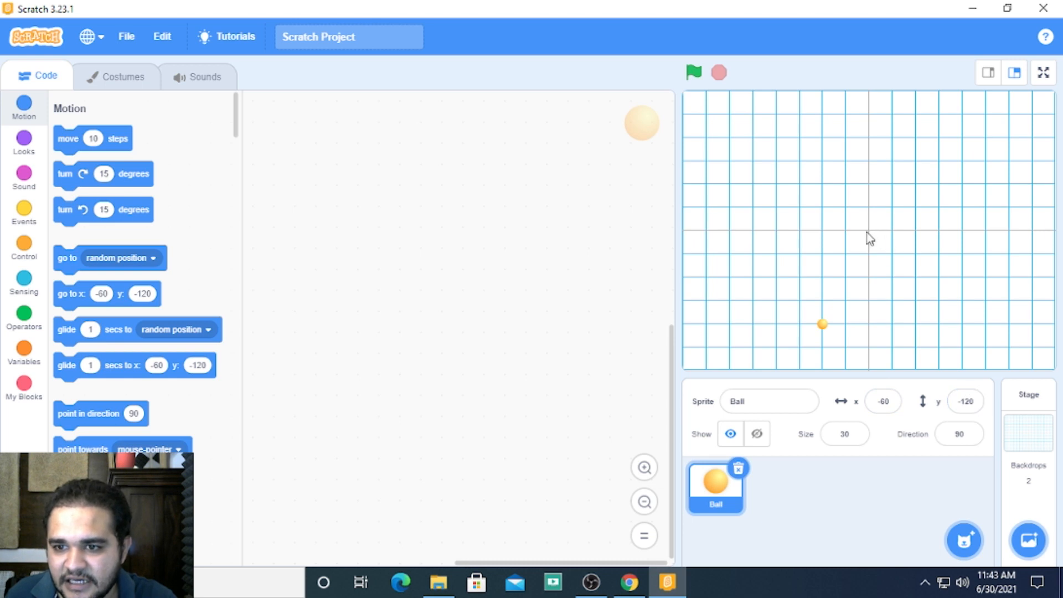
{"action": "mouse_move", "coordinate": [874, 283]}
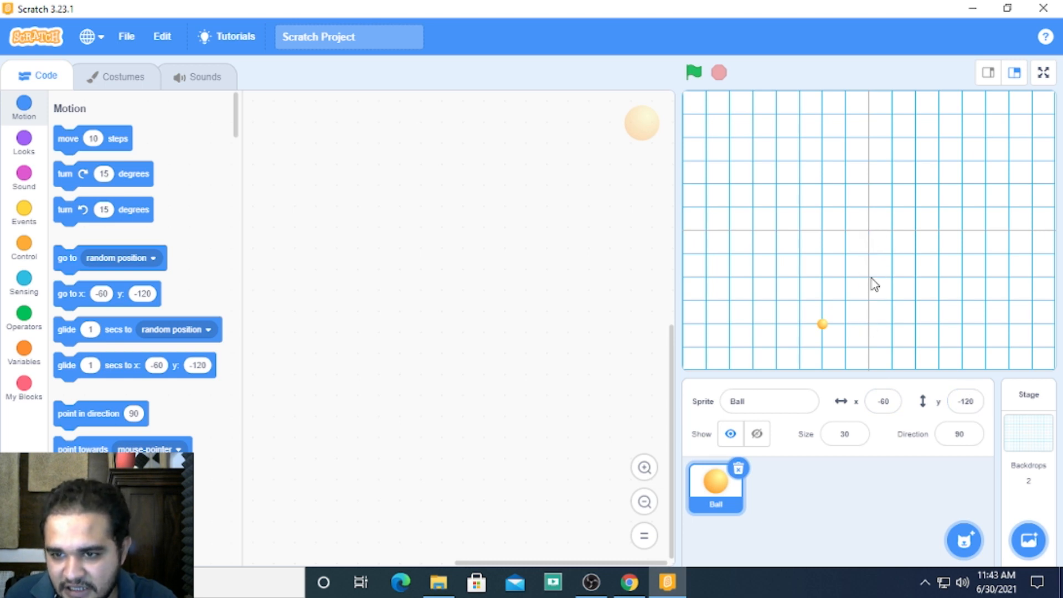
{"action": "mouse_move", "coordinate": [872, 235]}
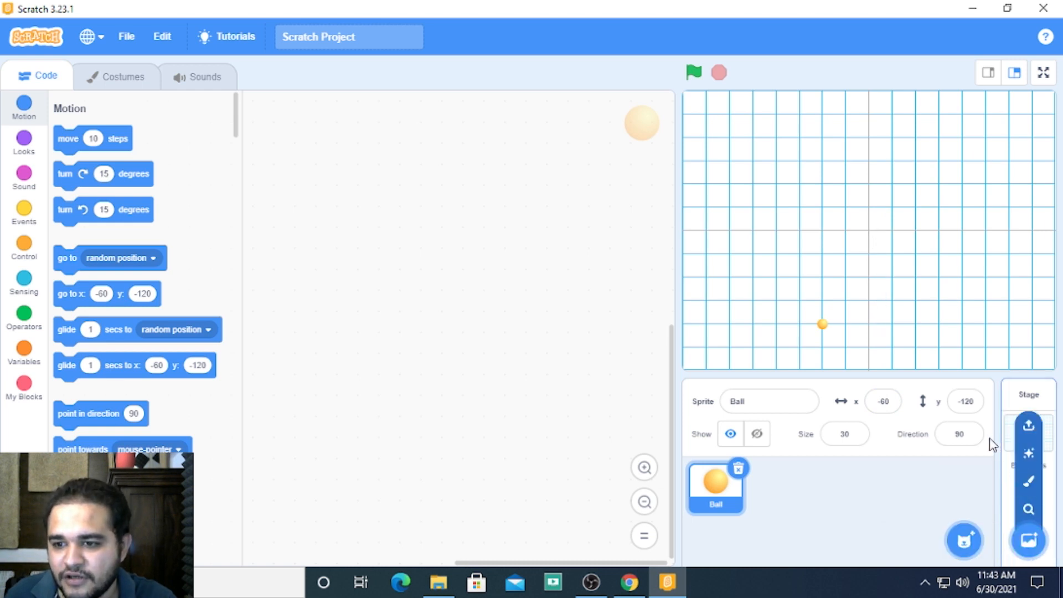
- Change the Ball's x from -60 to 60, moving it to (60, -120) in the lower right
{"action": "left_click", "coordinate": [884, 400]}
{"action": "type", "text": "60"}
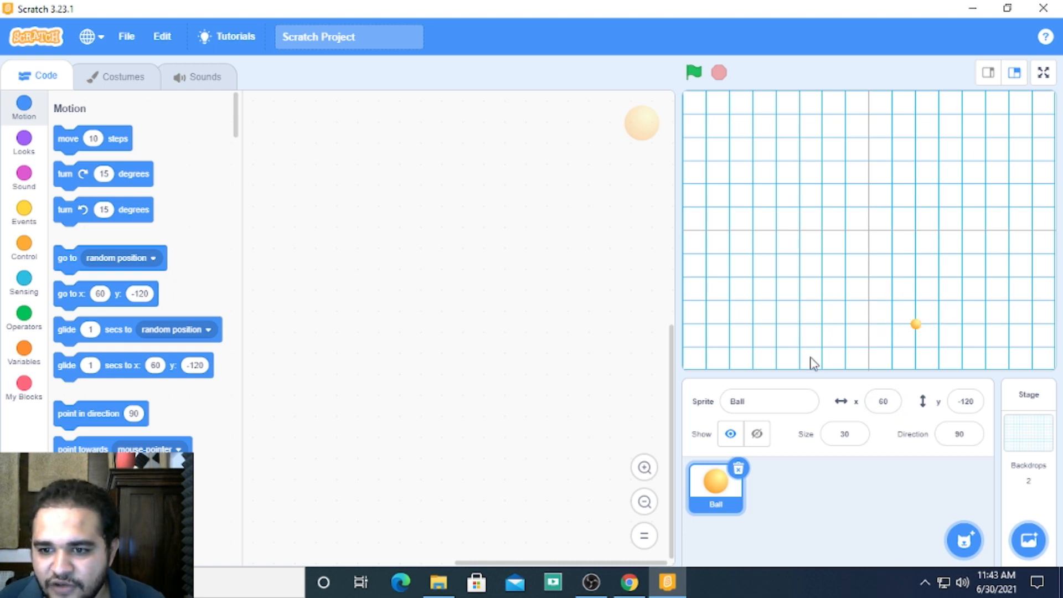
{"action": "left_click", "coordinate": [883, 400]}
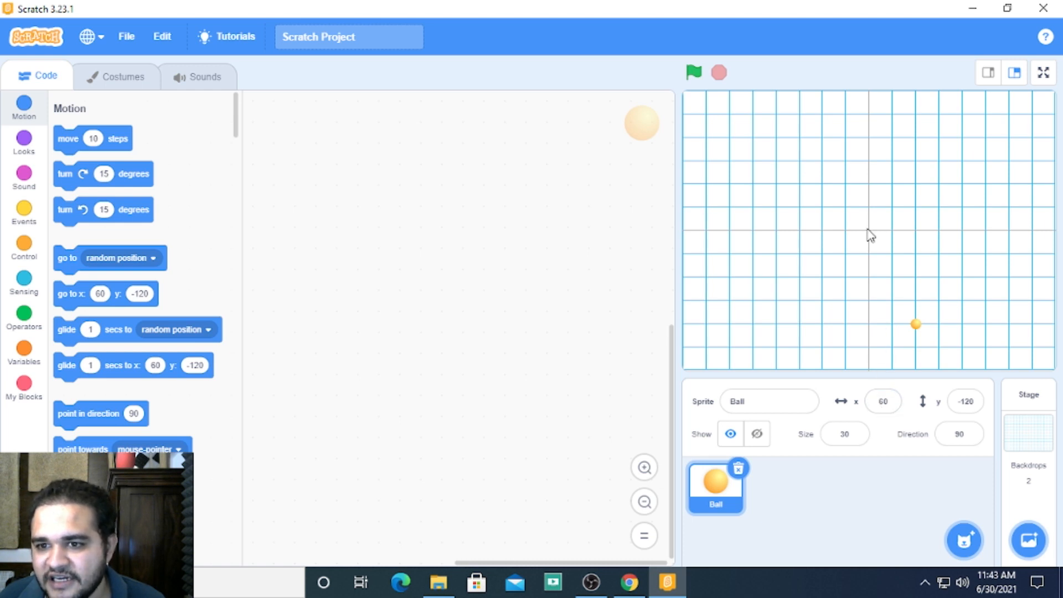
{"action": "left_click", "coordinate": [844, 434]}
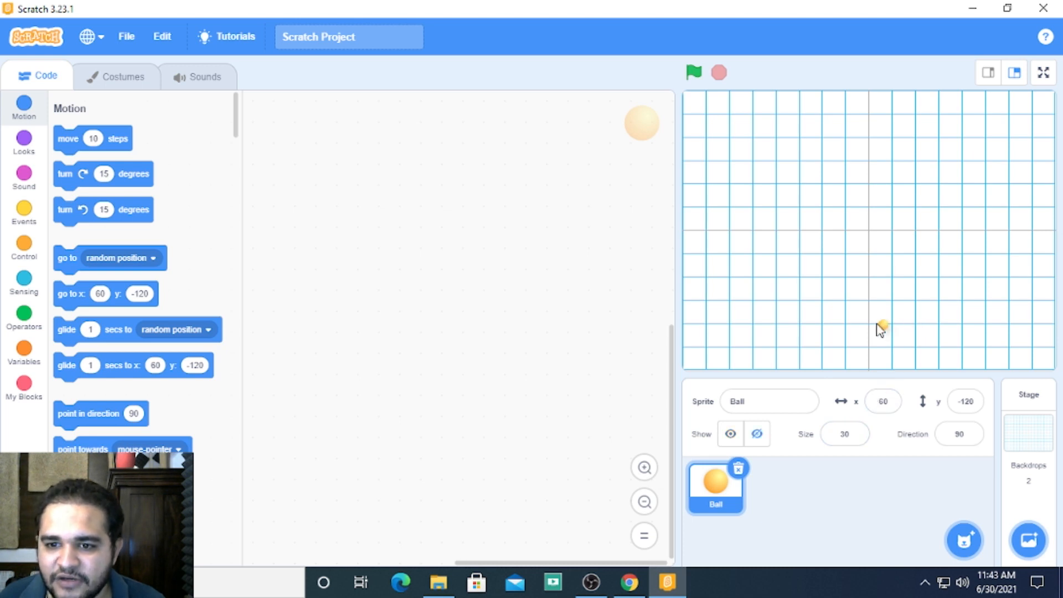
- Drag the Ball through the upper-right, lower-right, lower-left and upper-left quadrants, ending at the right edge (233, 0)
{"action": "left_click_drag", "start_coordinate": [883, 324], "coordinate": [754, 322]}
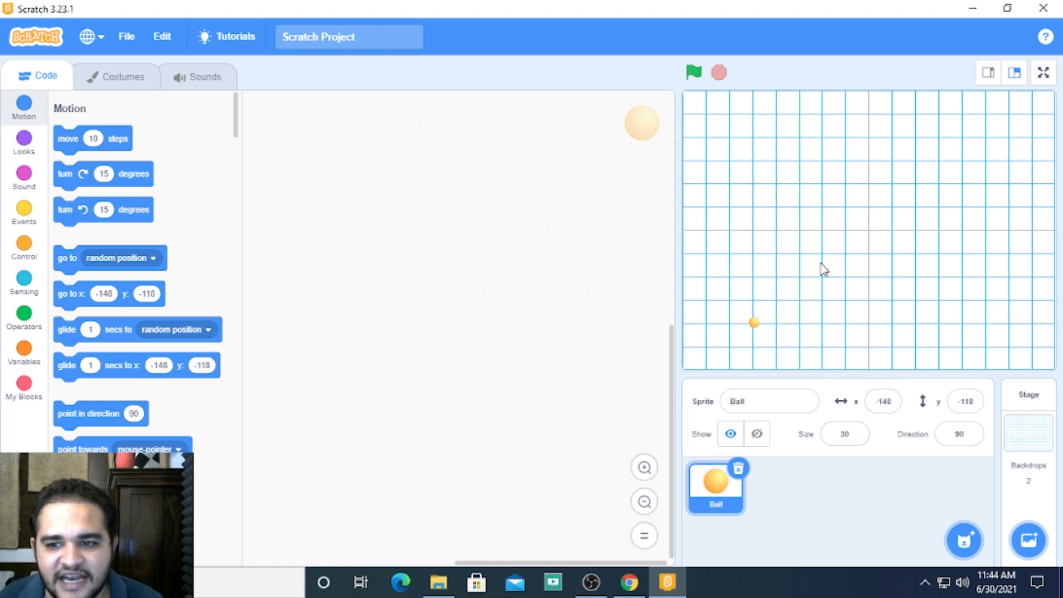
{"action": "mouse_move", "coordinate": [752, 326]}
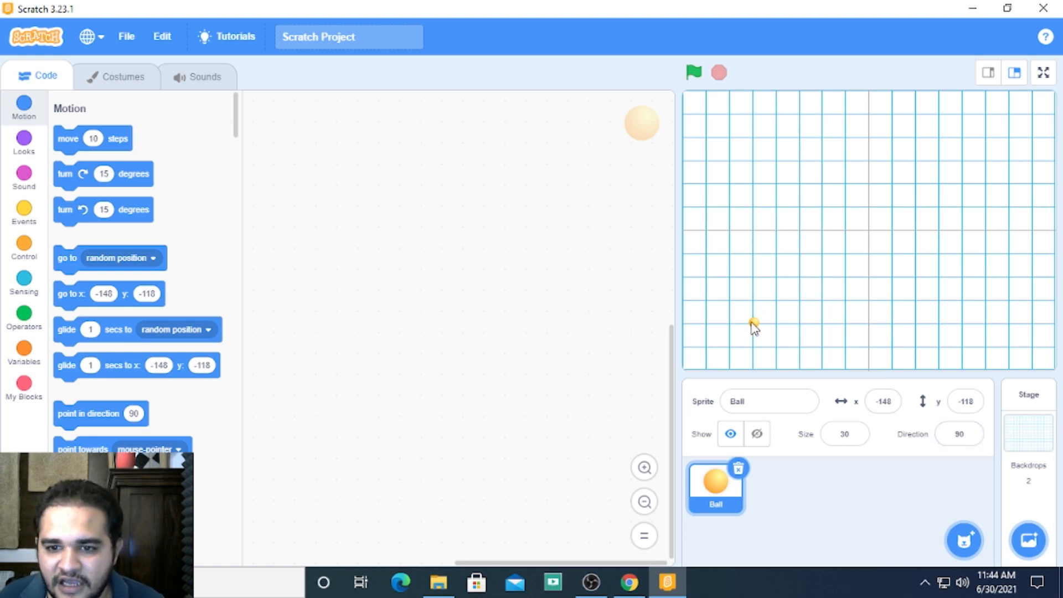
{"action": "mouse_move", "coordinate": [868, 232]}
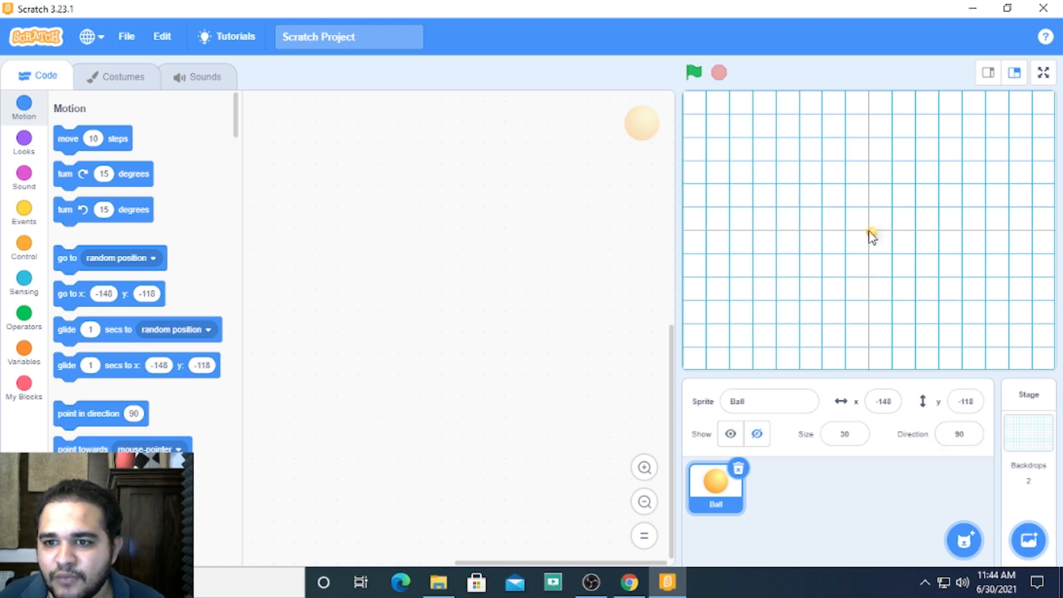
{"action": "left_click_drag", "start_coordinate": [871, 234], "coordinate": [903, 130]}
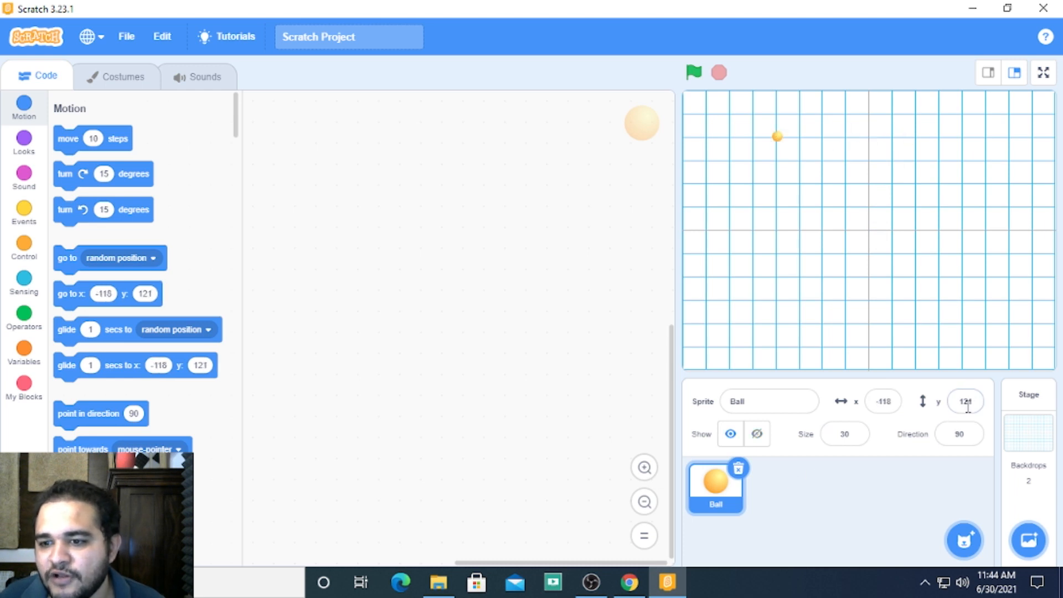
{"action": "left_click_drag", "start_coordinate": [777, 136], "coordinate": [923, 134]}
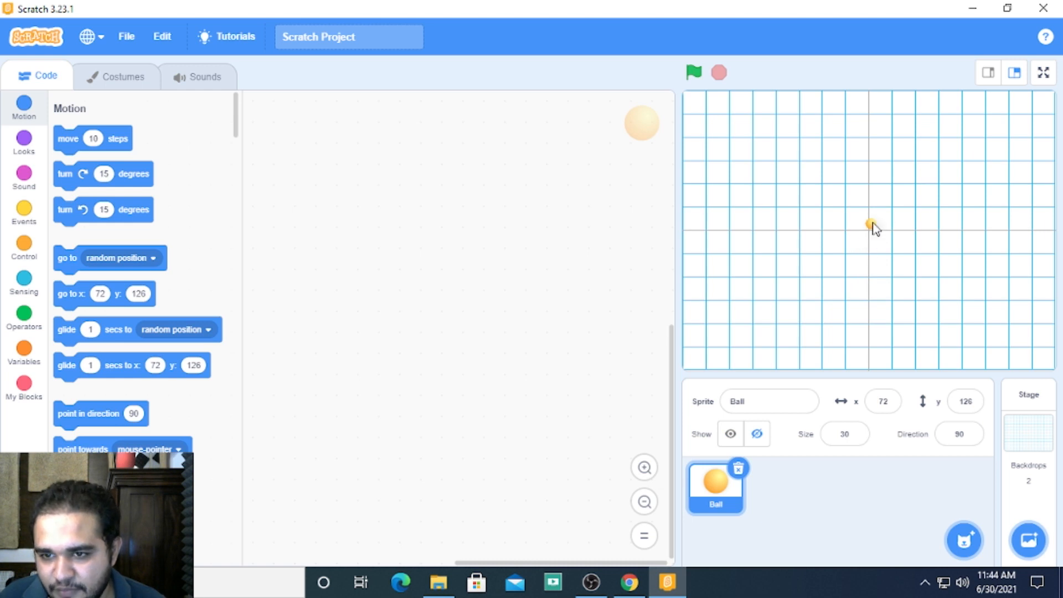
{"action": "left_click_drag", "start_coordinate": [869, 225], "coordinate": [869, 319]}
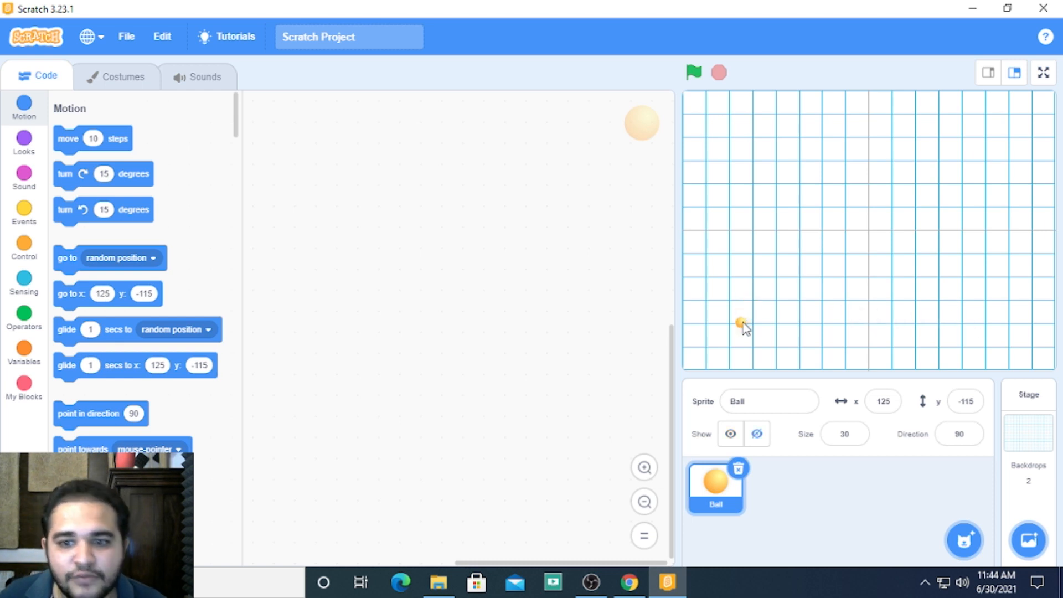
{"action": "left_click_drag", "start_coordinate": [740, 324], "coordinate": [740, 322]}
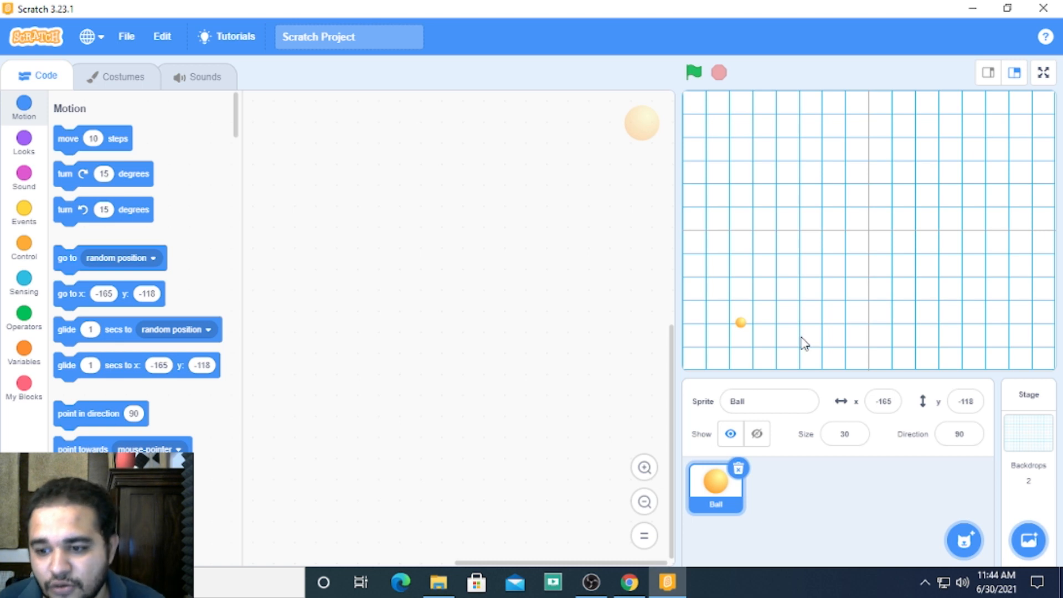
{"action": "mouse_move", "coordinate": [774, 289]}
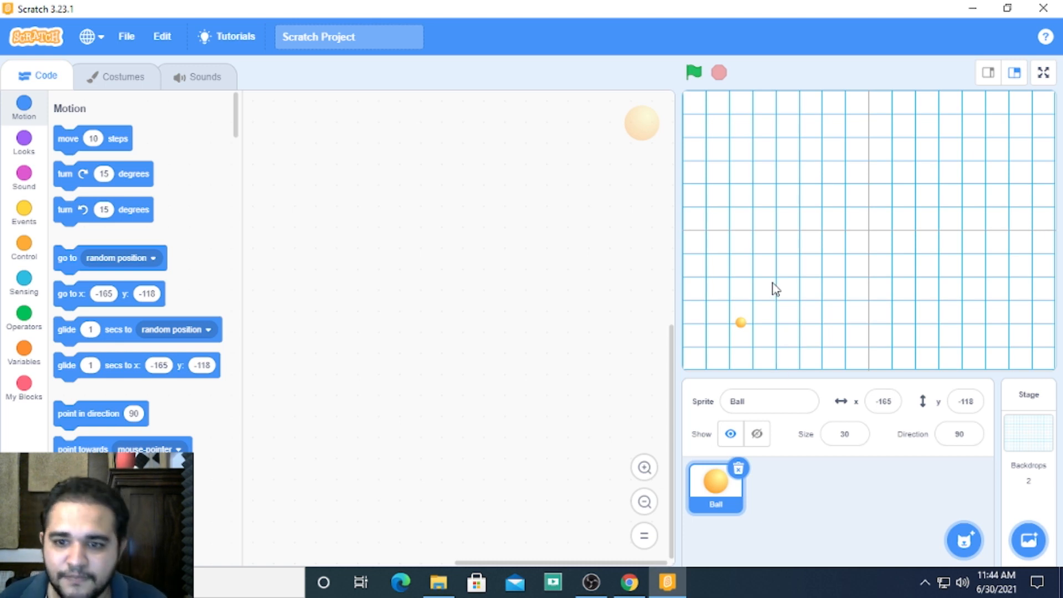
{"action": "mouse_move", "coordinate": [858, 382]}
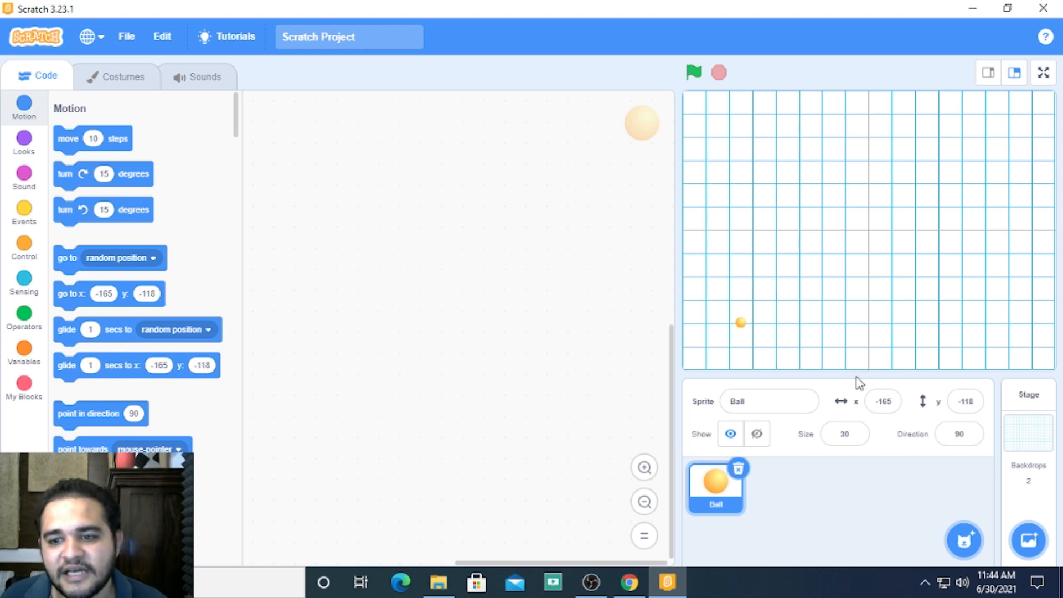
{"action": "left_click_drag", "start_coordinate": [740, 322], "coordinate": [861, 231]}
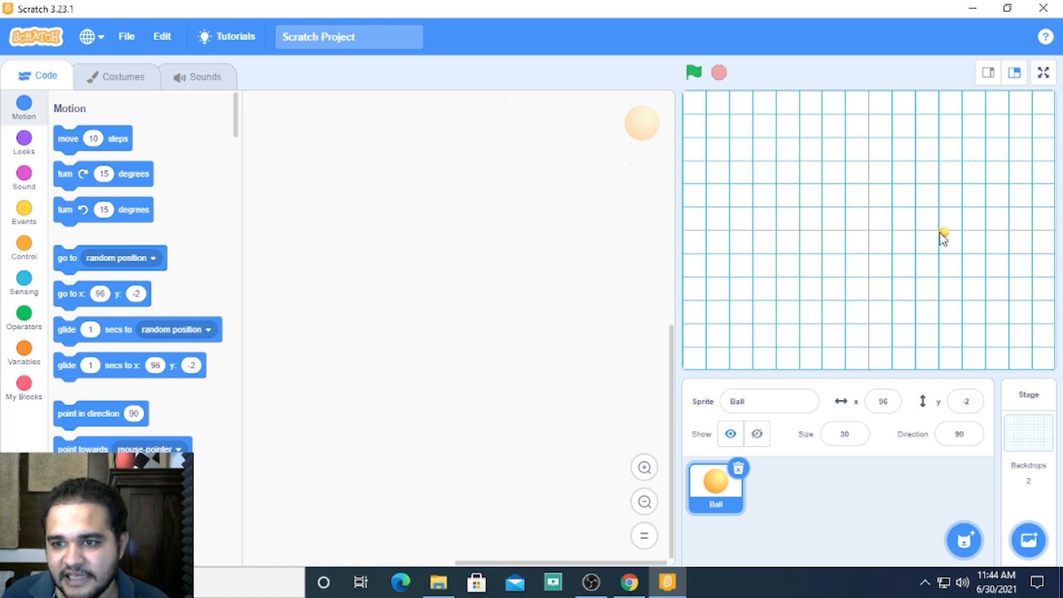
{"action": "left_click_drag", "start_coordinate": [942, 233], "coordinate": [798, 135]}
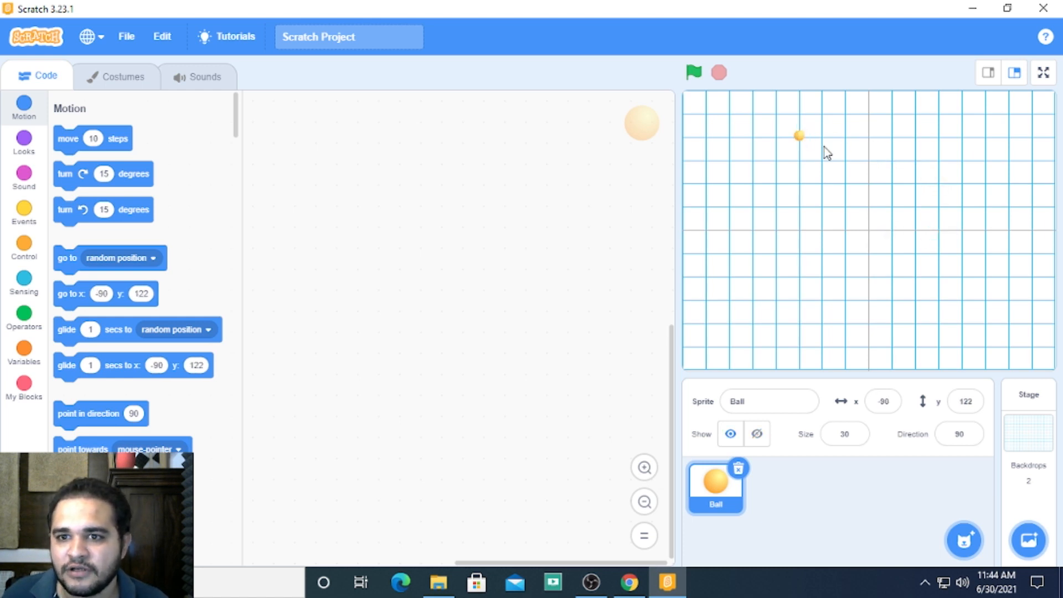
{"action": "left_click_drag", "start_coordinate": [798, 135], "coordinate": [868, 227]}
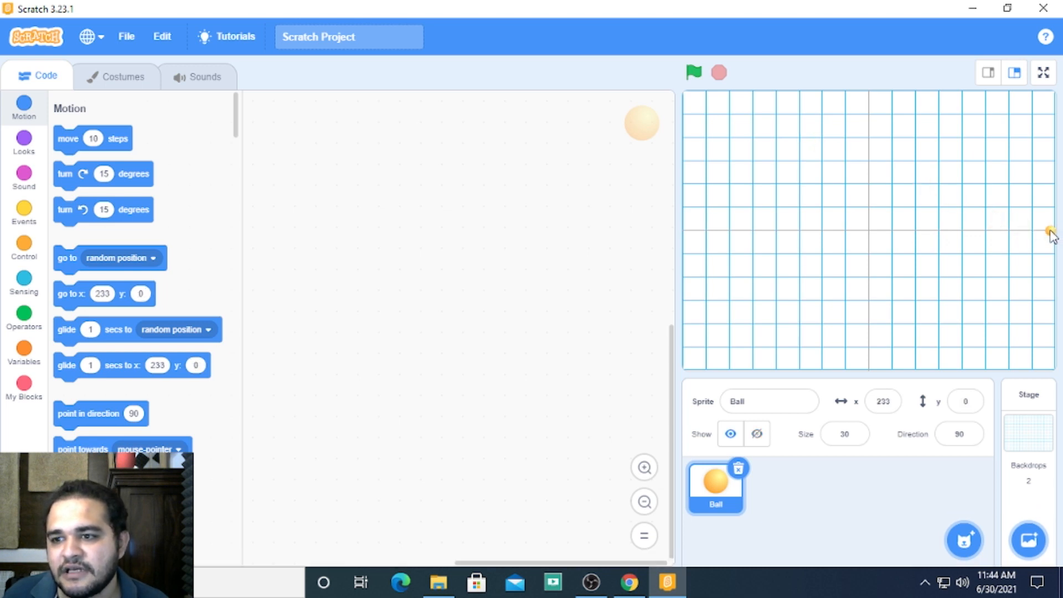
{"action": "mouse_move", "coordinate": [990, 326]}
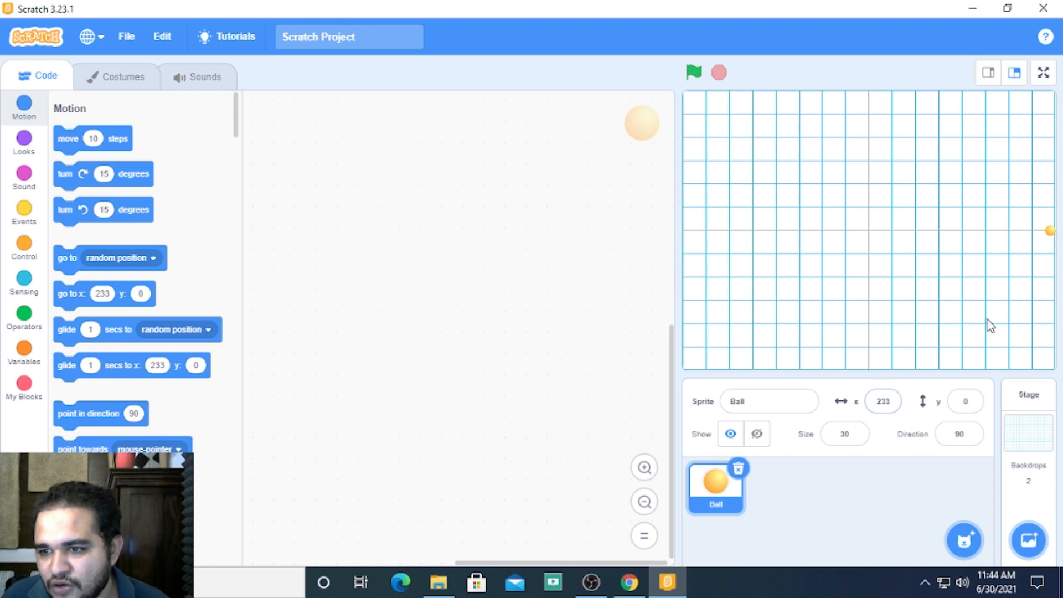
- Drag the Ball from the right edge at x 233 up to the top edge at y 174
{"action": "left_click", "coordinate": [882, 400]}
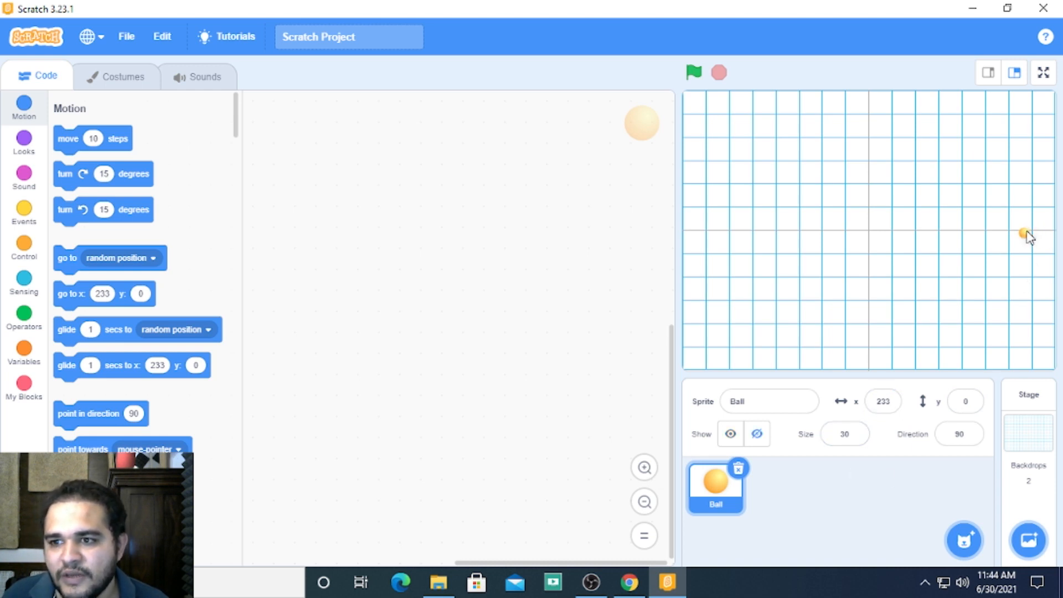
{"action": "left_click_drag", "start_coordinate": [1022, 234], "coordinate": [869, 100]}
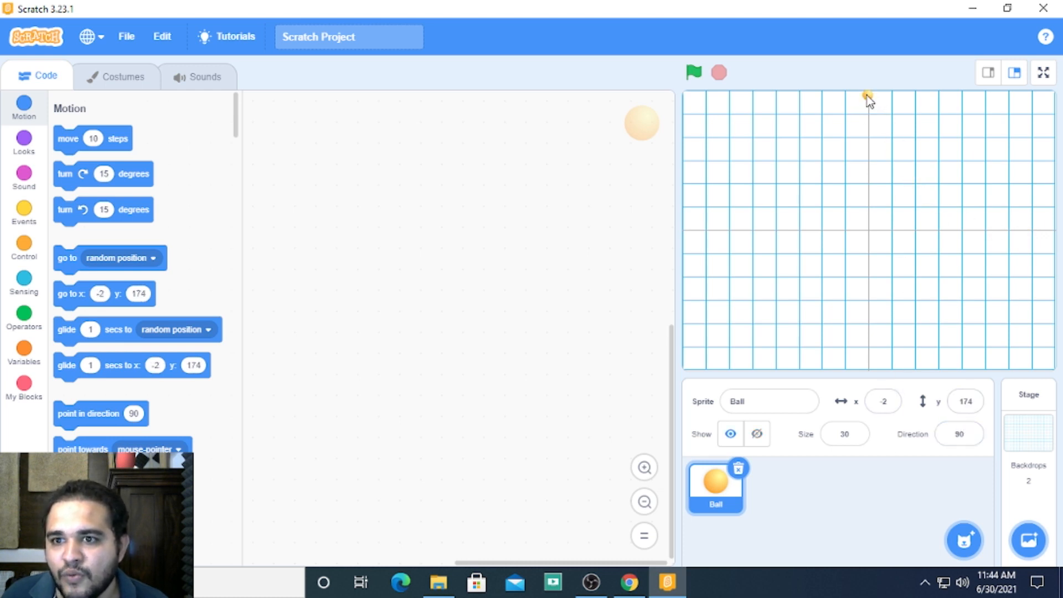
{"action": "mouse_move", "coordinate": [939, 217]}
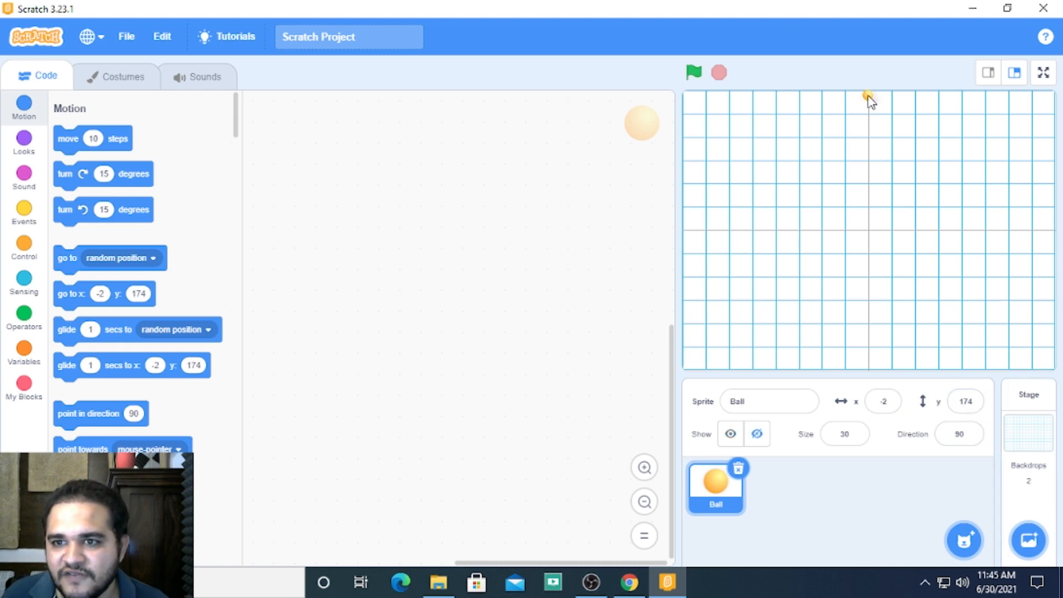
{"action": "mouse_move", "coordinate": [1003, 453]}
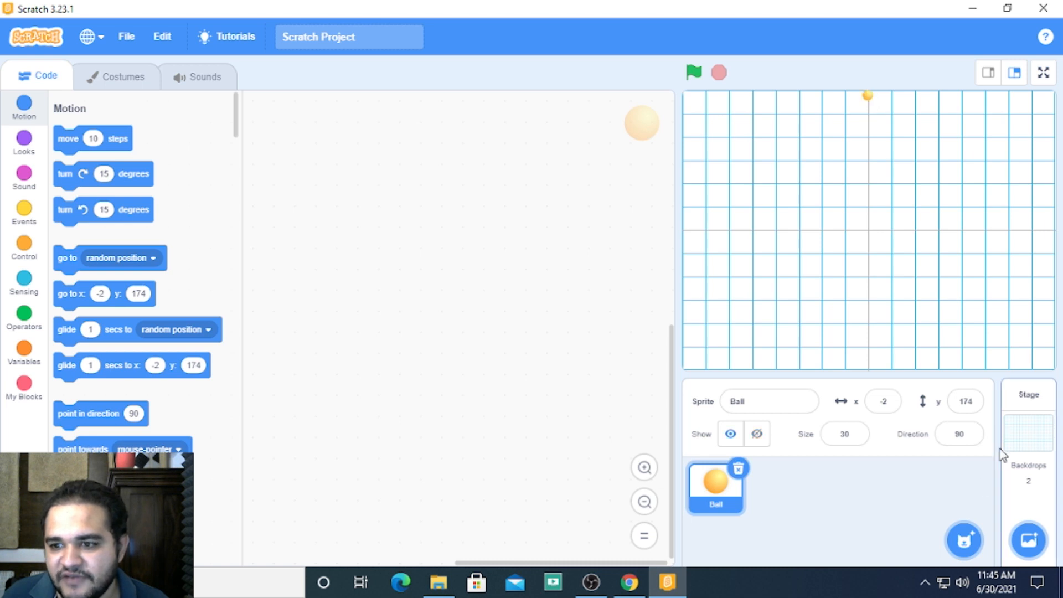
- Set the Ball to x 0, y 175 at the top edge of the stage
{"action": "left_click", "coordinate": [966, 401]}
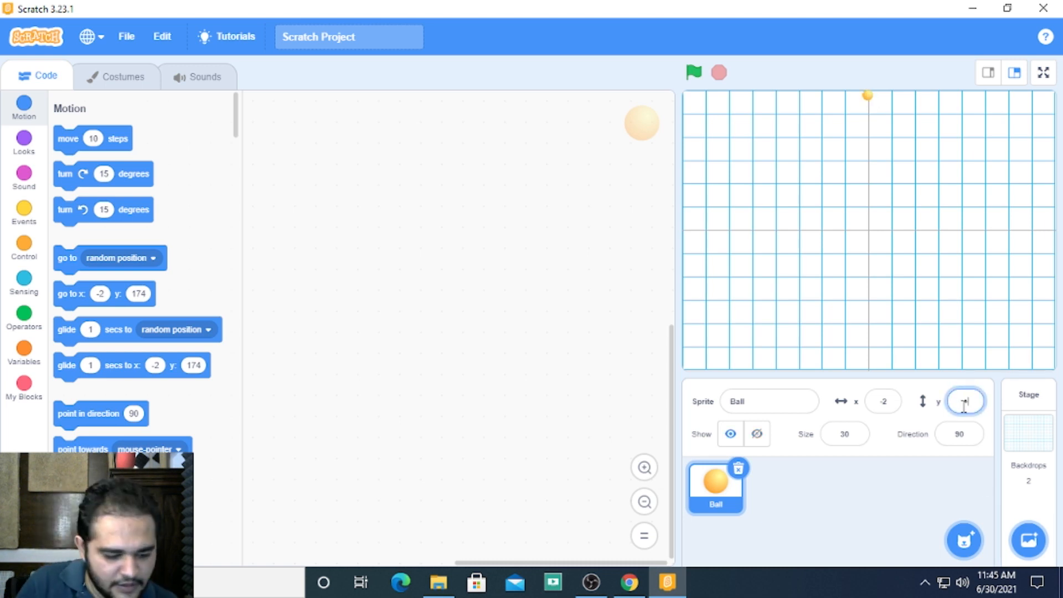
{"action": "type", "text": "175"}
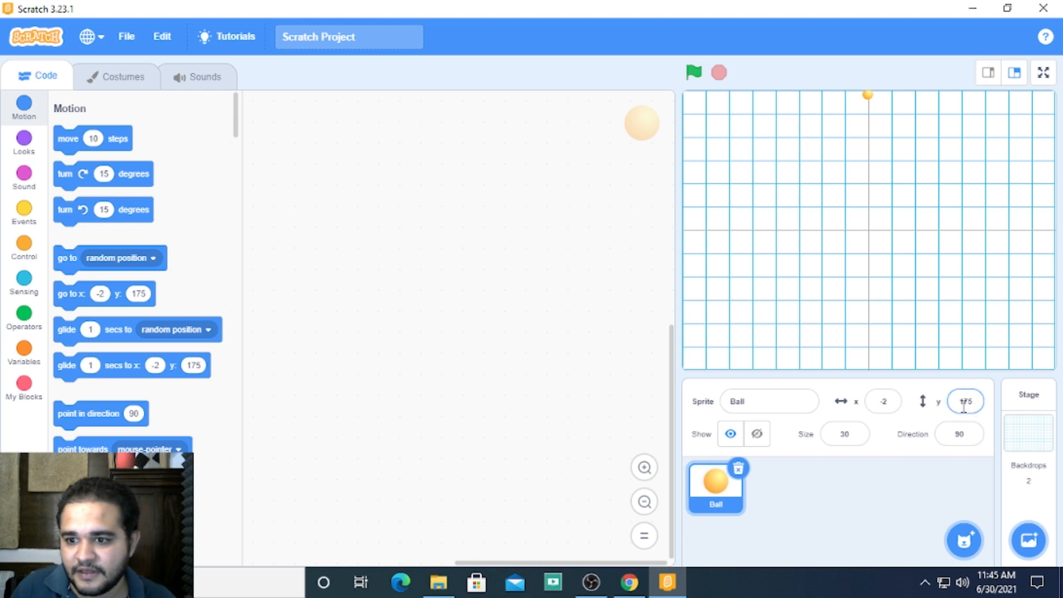
{"action": "left_click", "coordinate": [959, 434]}
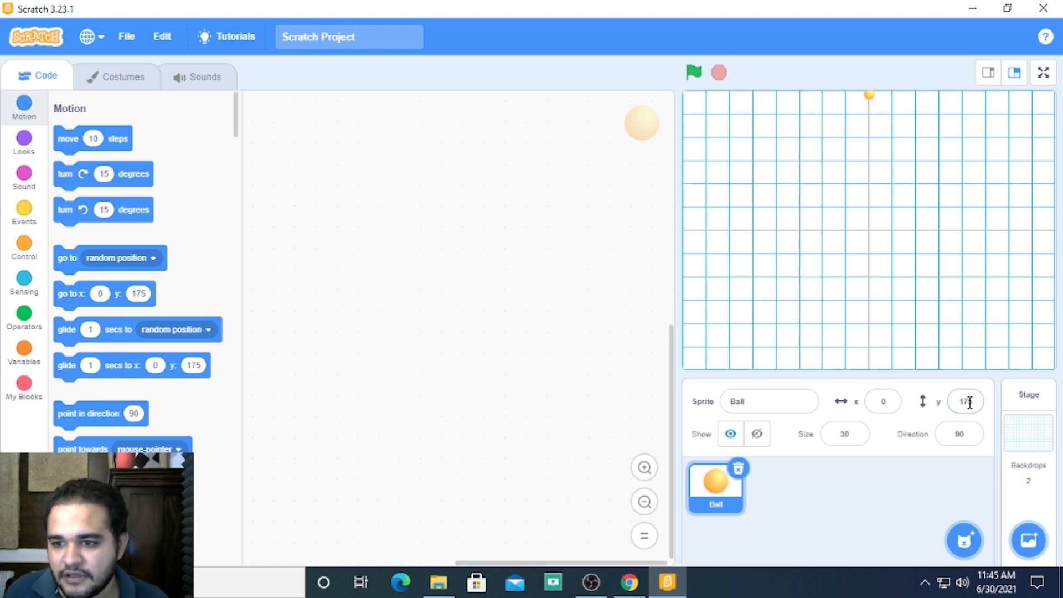
- Set y back to 0 and x to 230, placing the Ball at the right edge
{"action": "left_click", "coordinate": [968, 401]}
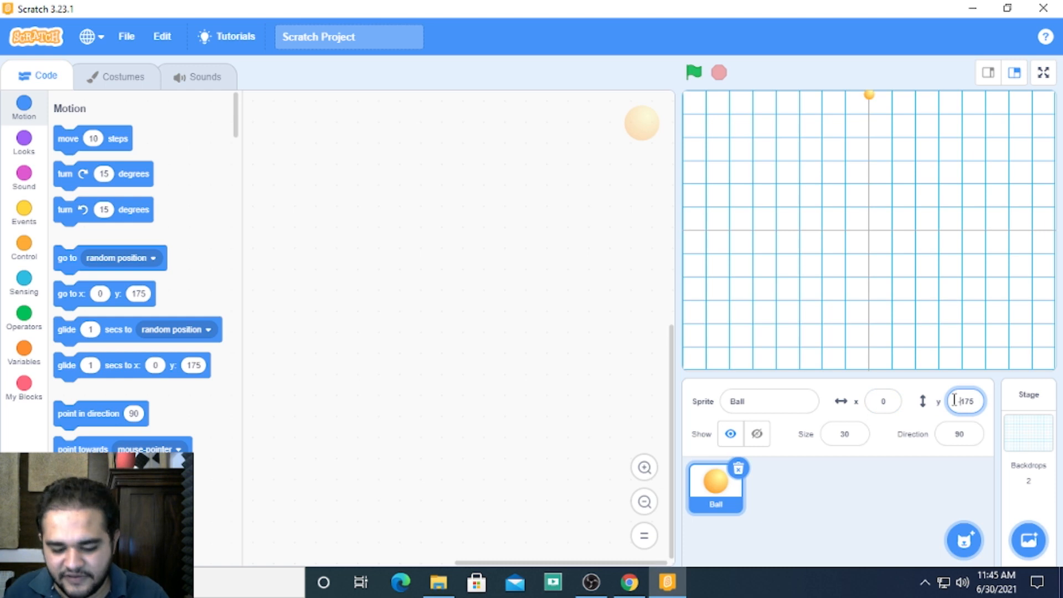
{"action": "type", "text": "-175"}
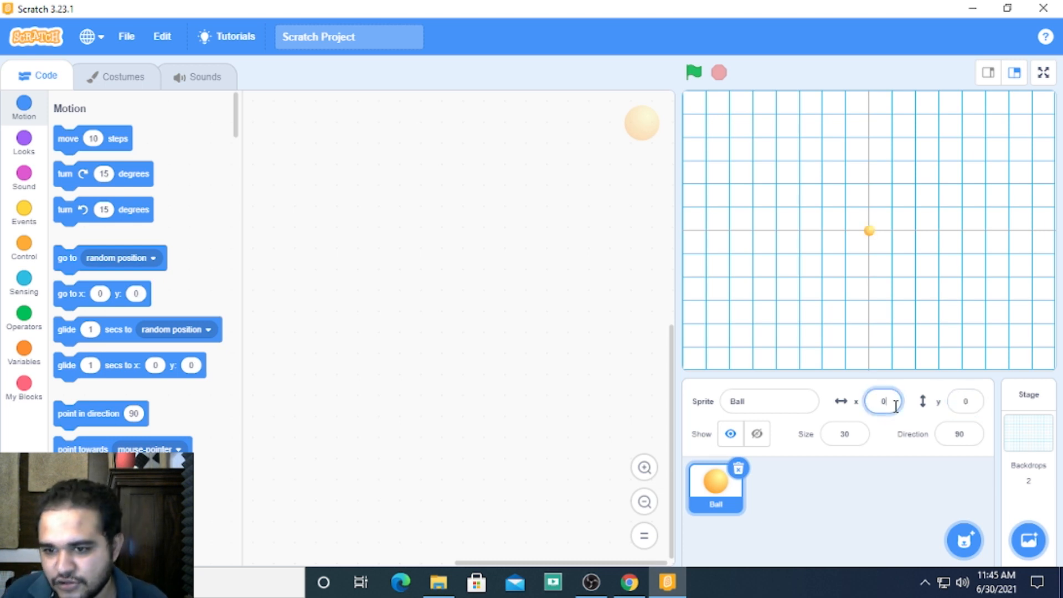
{"action": "type", "text": "2"}
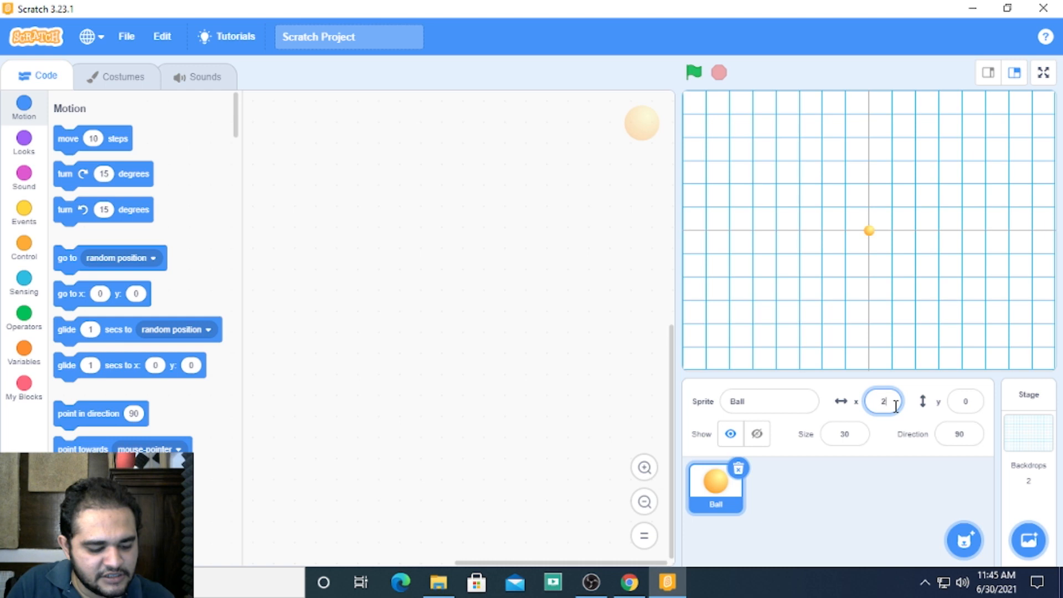
{"action": "type", "text": "30"}
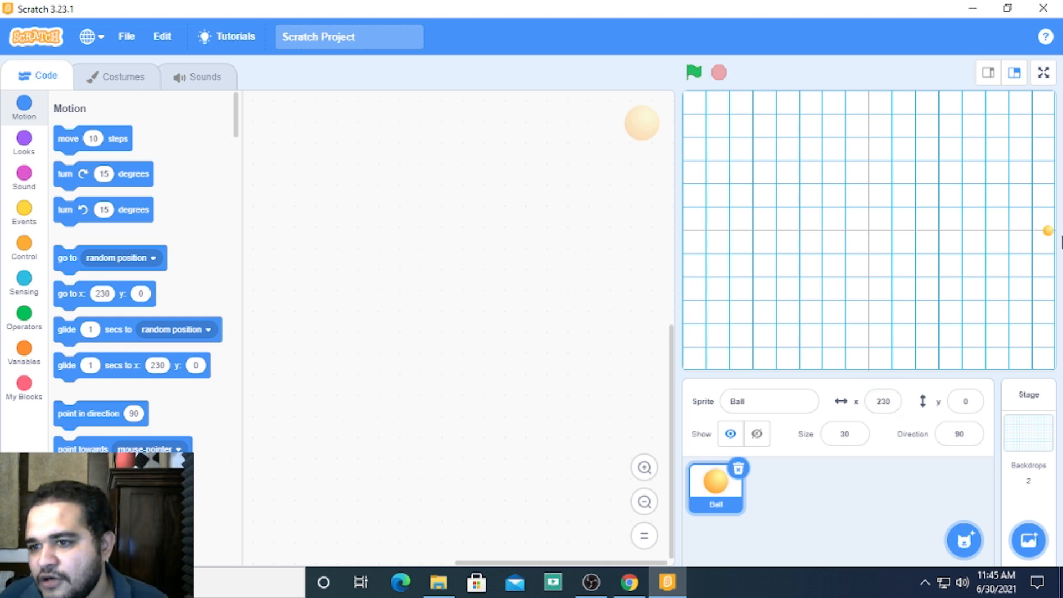
{"action": "mouse_move", "coordinate": [891, 336]}
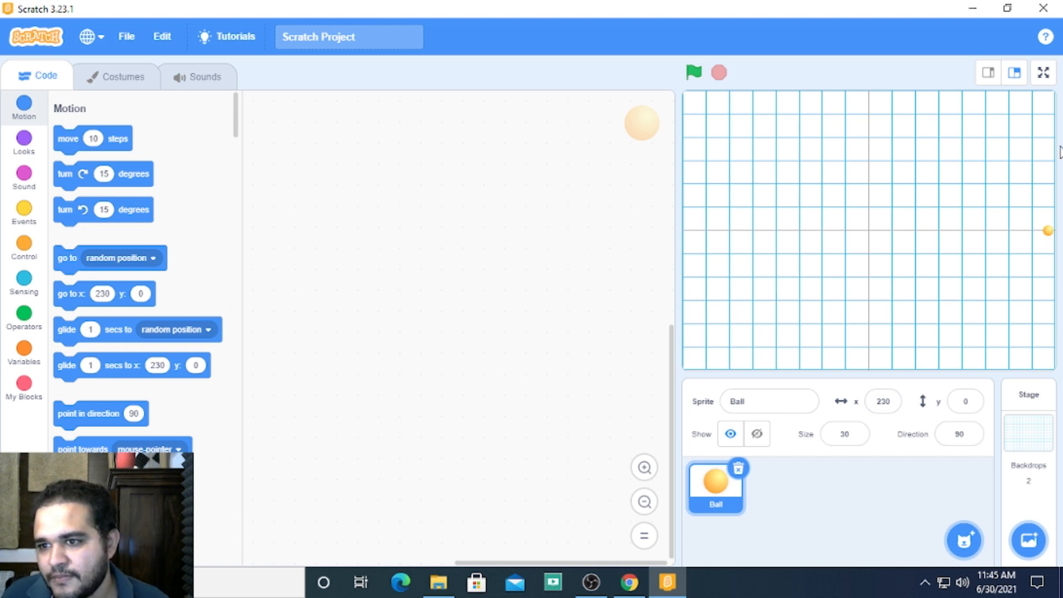
- Set the Ball's x position to -230, placing it at the left edge of the stage
{"action": "left_click", "coordinate": [882, 400]}
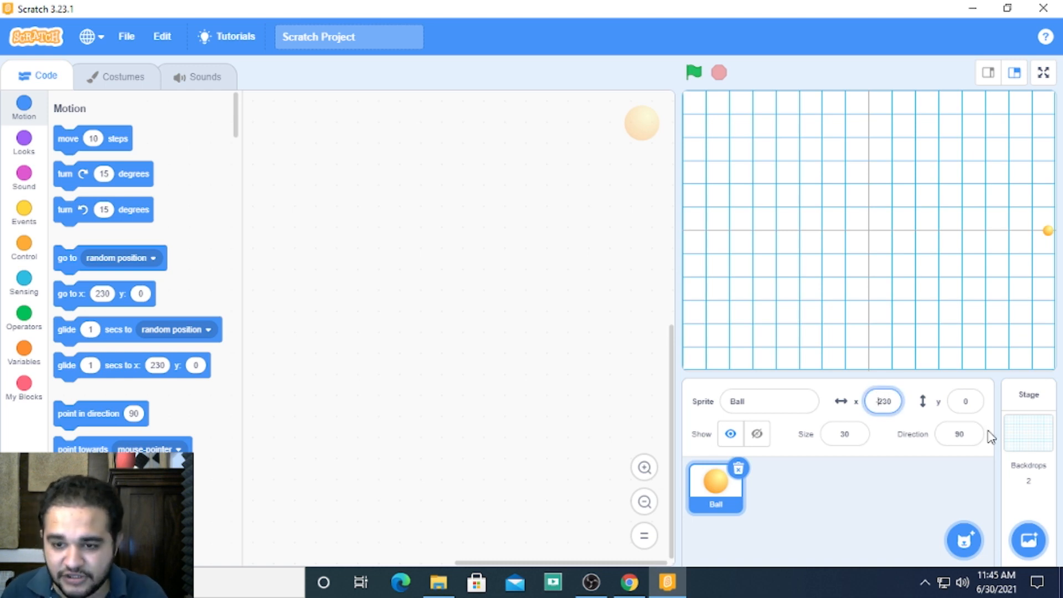
{"action": "type", "text": "-230"}
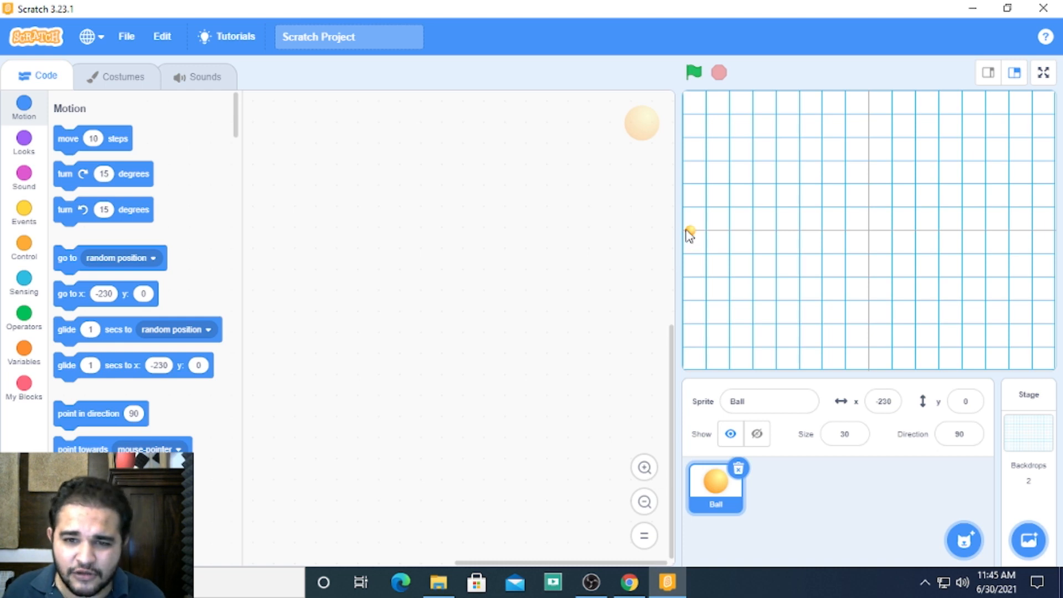
{"action": "mouse_move", "coordinate": [892, 422]}
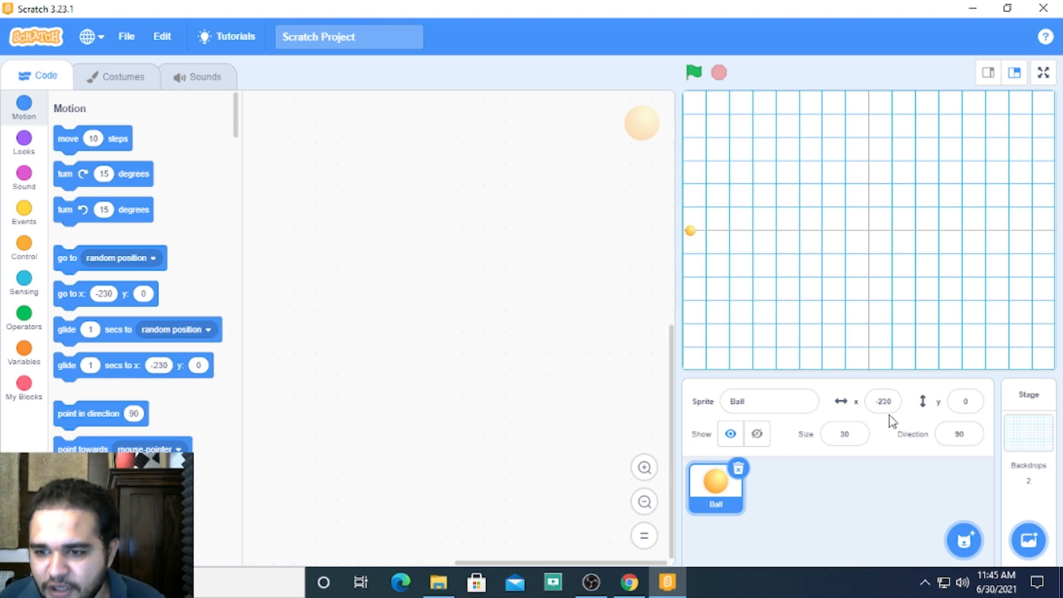
{"action": "mouse_move", "coordinate": [999, 463]}
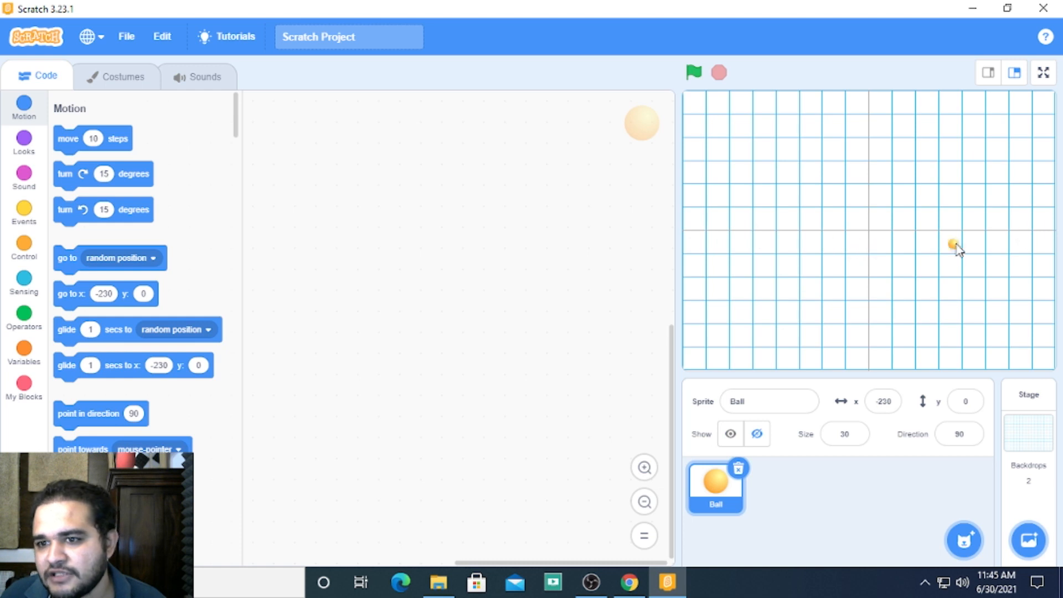
- Drag the Ball across the grid to the stage's right edge, around x 236
{"action": "left_click_drag", "start_coordinate": [952, 244], "coordinate": [1051, 227]}
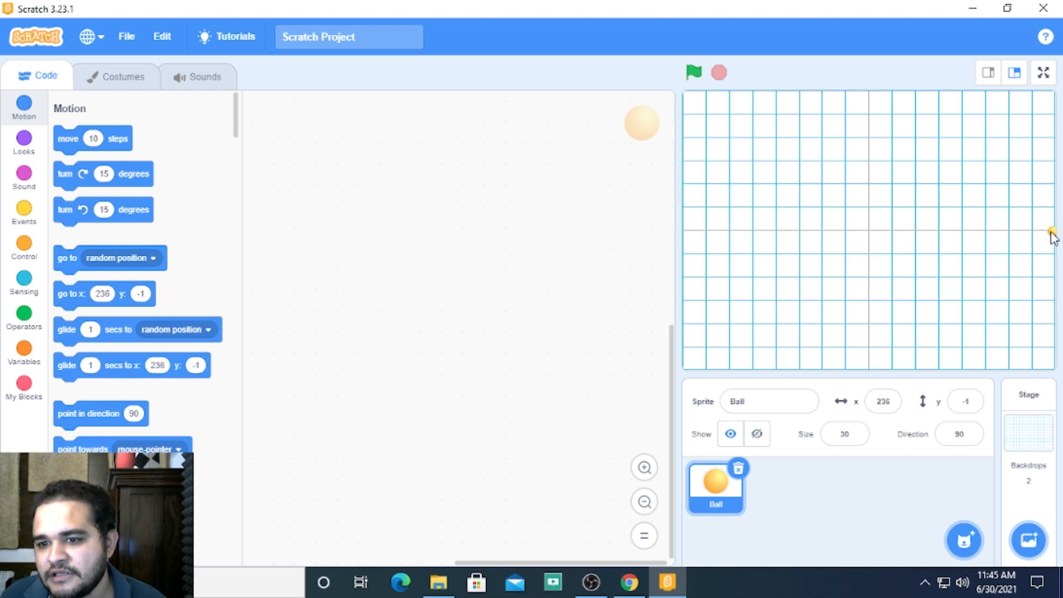
{"action": "mouse_move", "coordinate": [863, 100]}
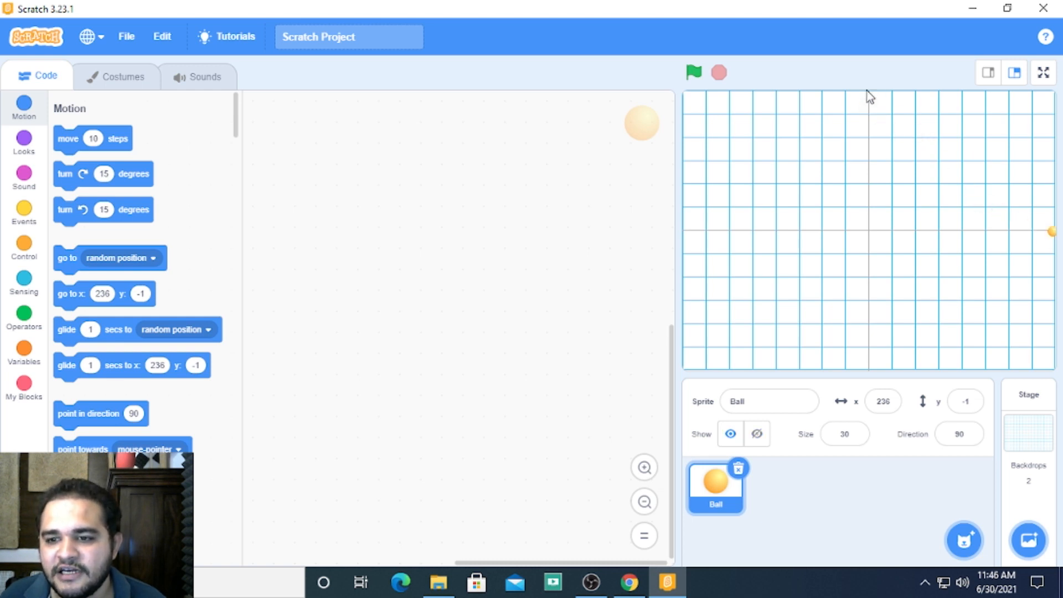
{"action": "mouse_move", "coordinate": [1055, 238]}
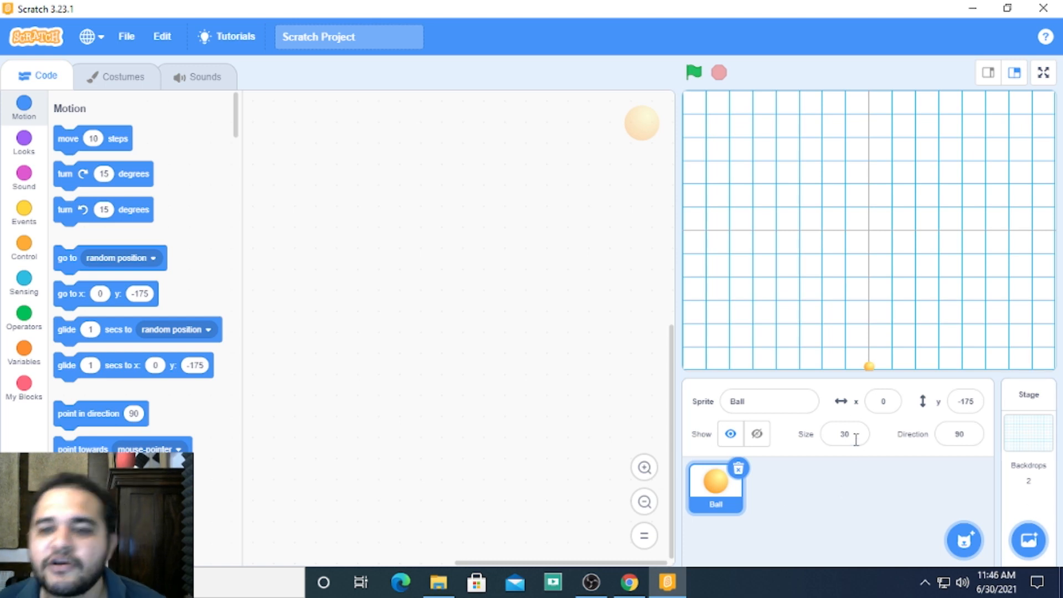
{"action": "mouse_move", "coordinate": [723, 300]}
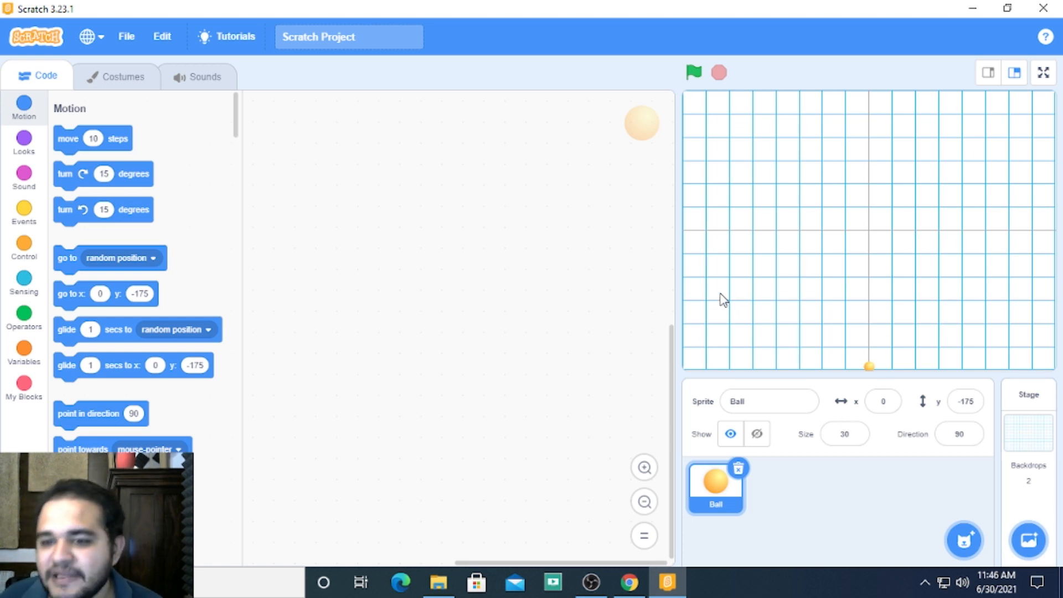
{"action": "mouse_move", "coordinate": [744, 276]}
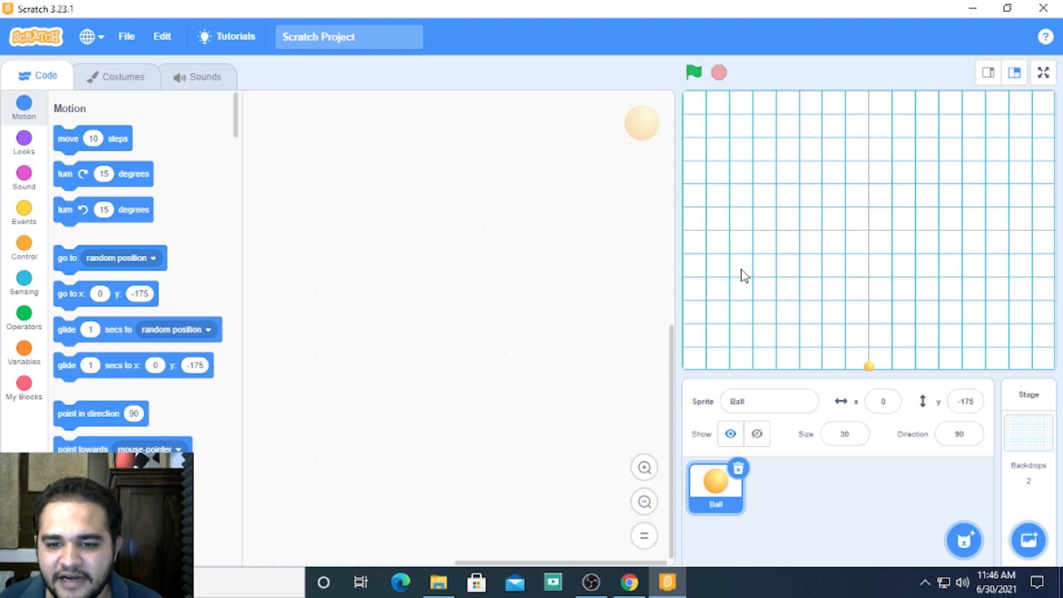